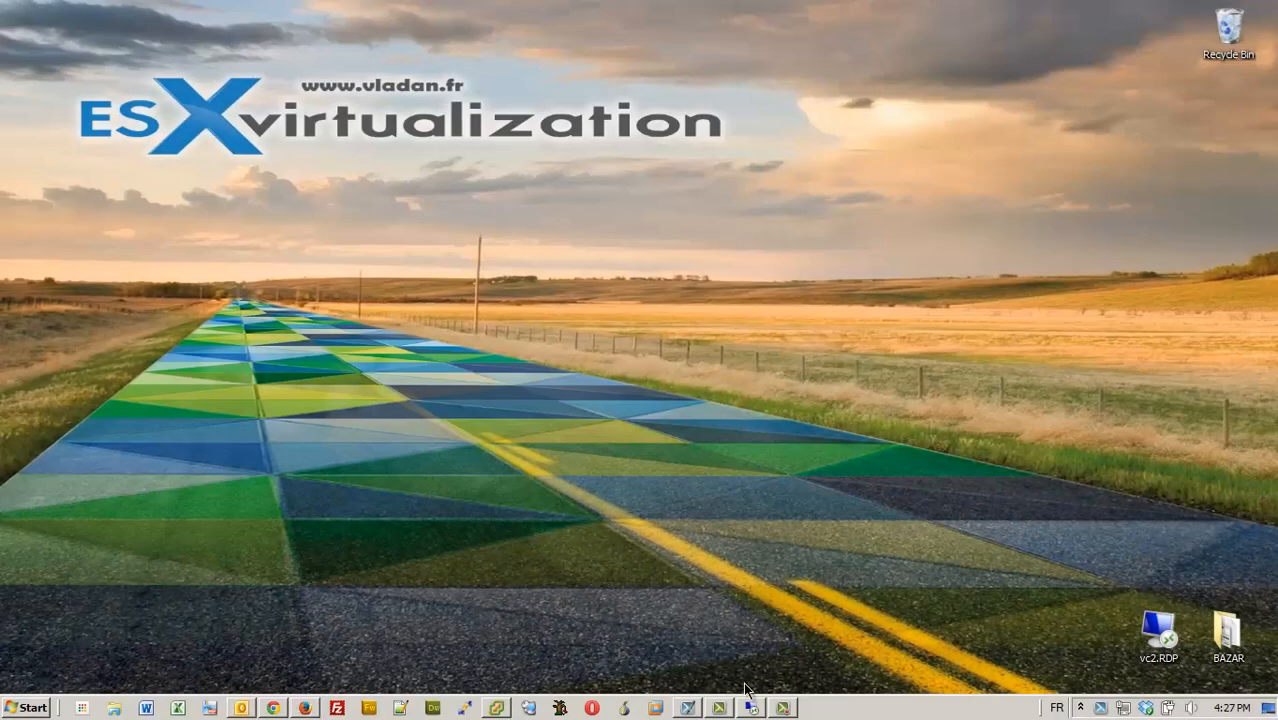
{"action": "mouse_move", "coordinate": [752, 708]}
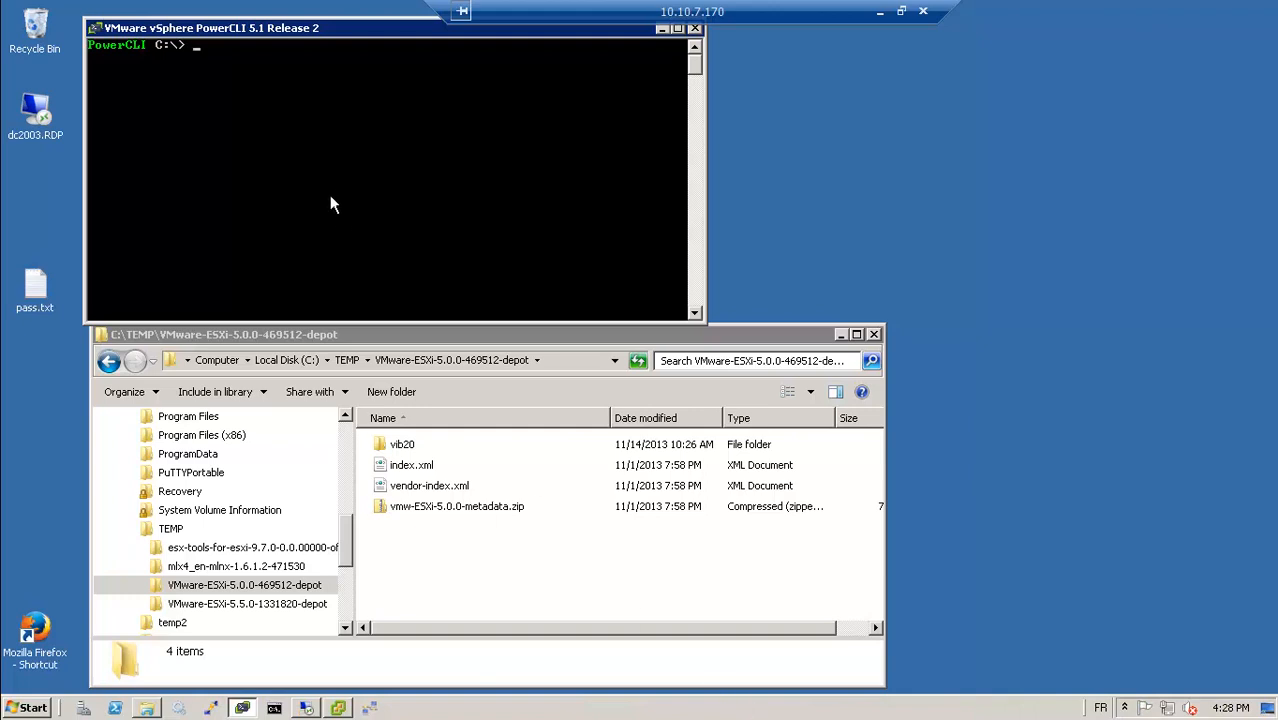
{"action": "mouse_move", "coordinate": [330, 192]}
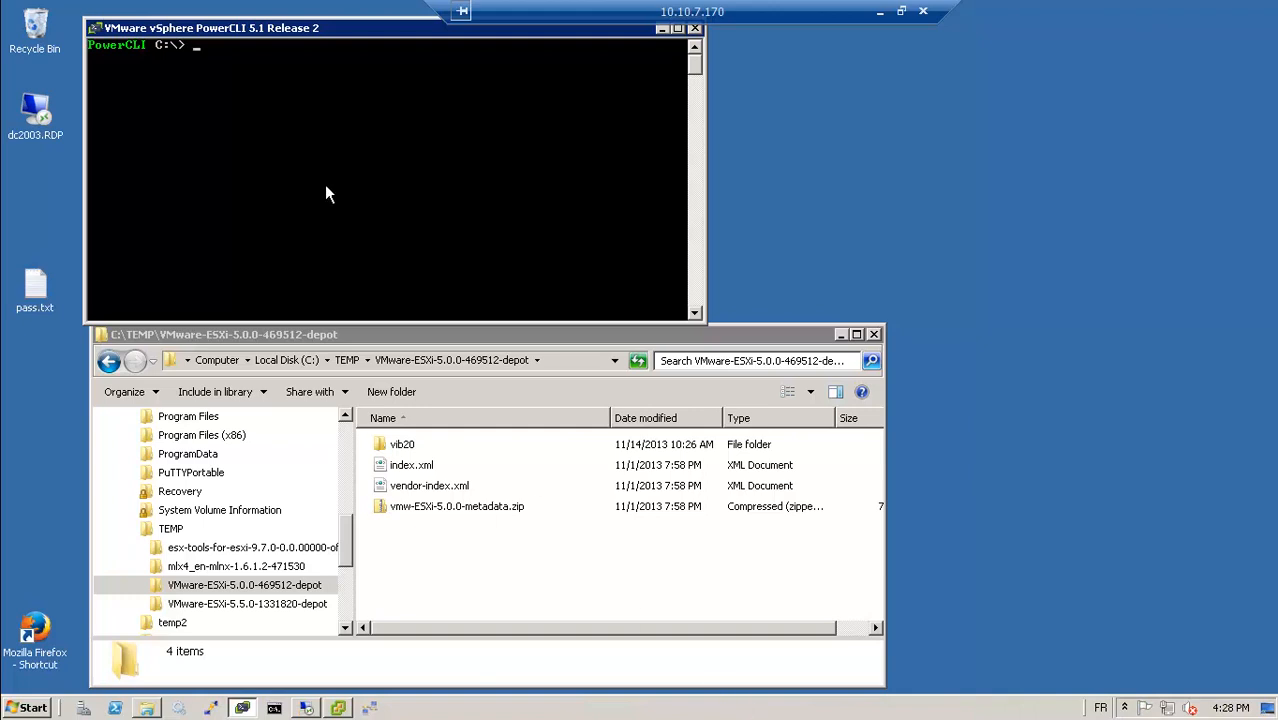
- Browse the ESXi 5.5.0 depot and esx-tools bundle folders under C:\TEMP in Explorer
{"action": "left_click", "coordinate": [170, 528]}
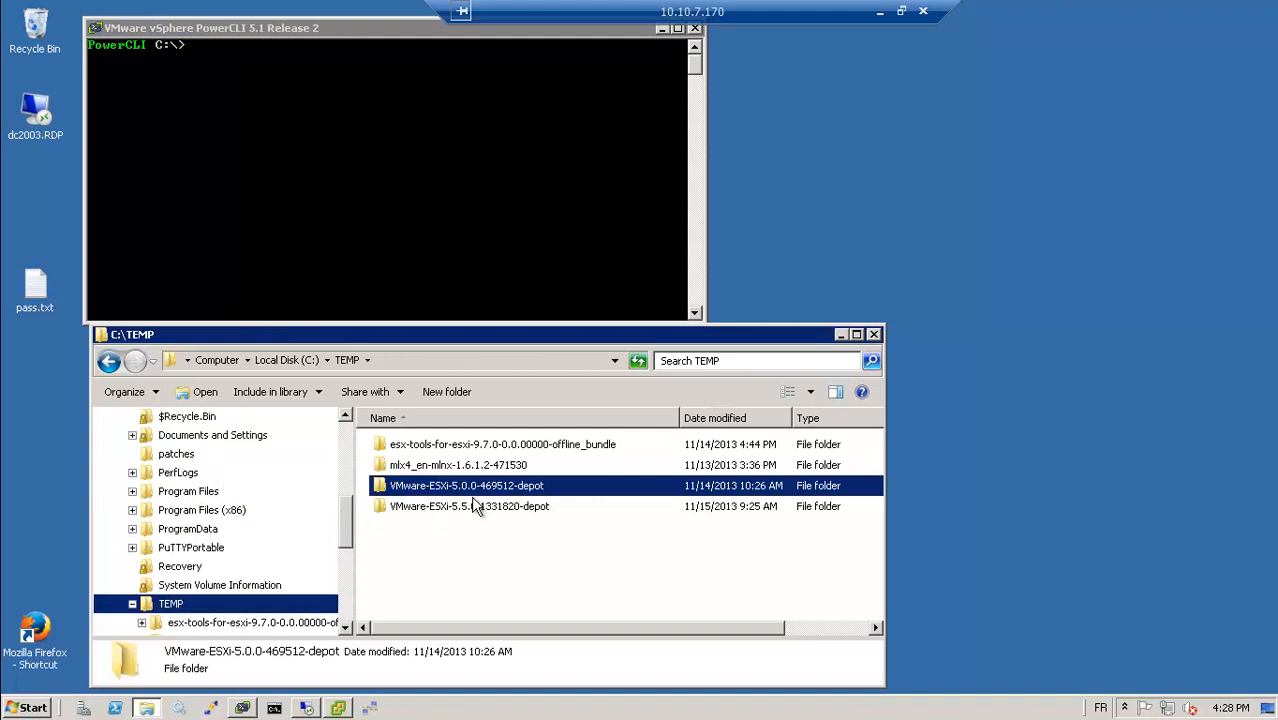
{"action": "double_click", "coordinate": [470, 506]}
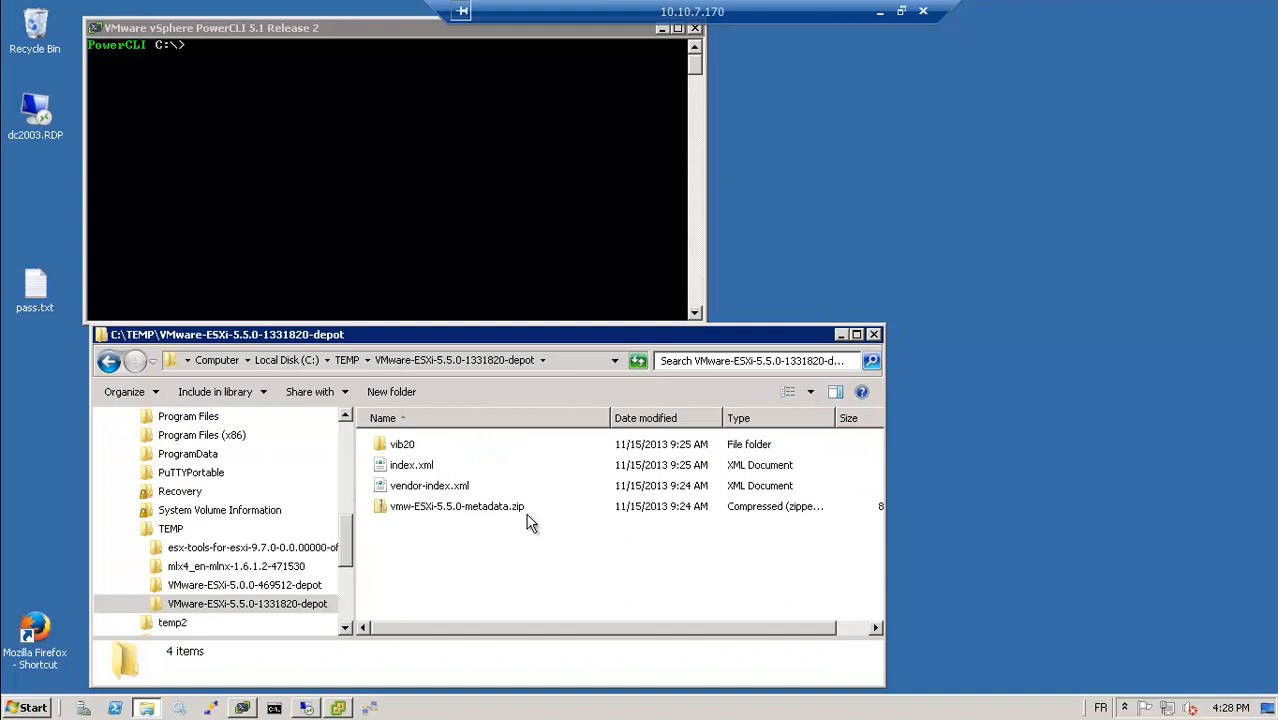
{"action": "left_click", "coordinate": [108, 360]}
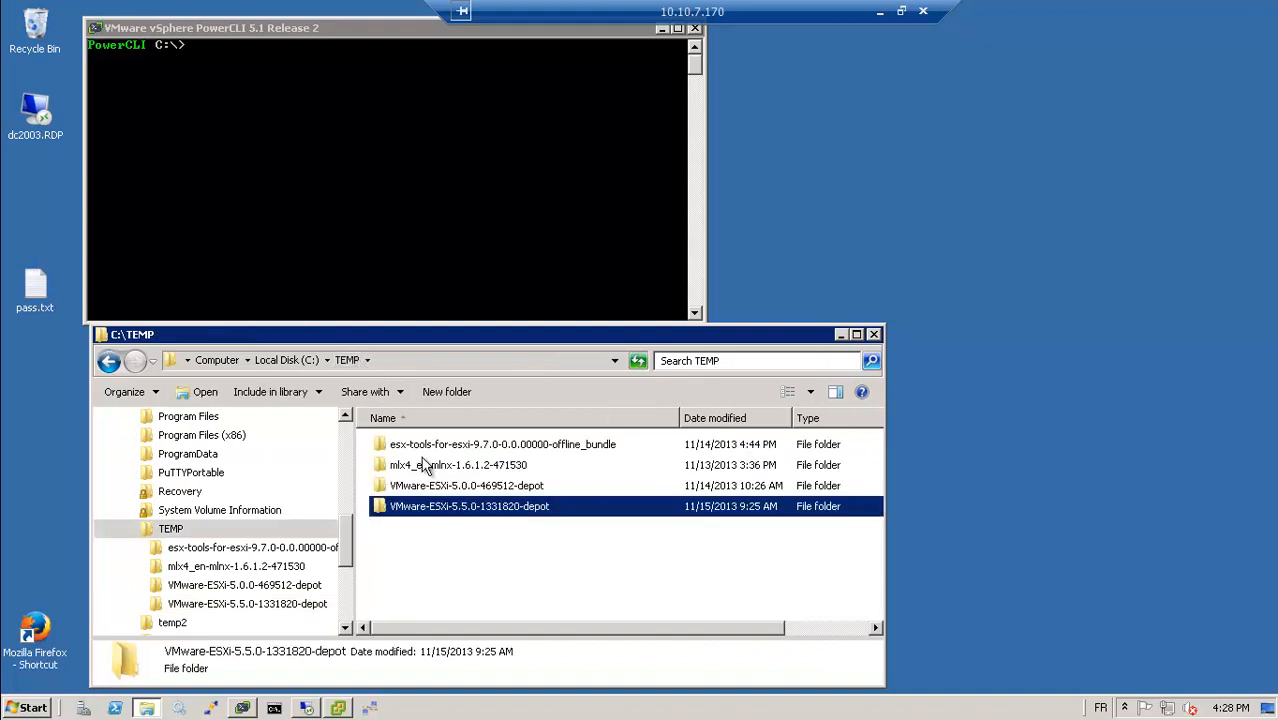
{"action": "double_click", "coordinate": [456, 464]}
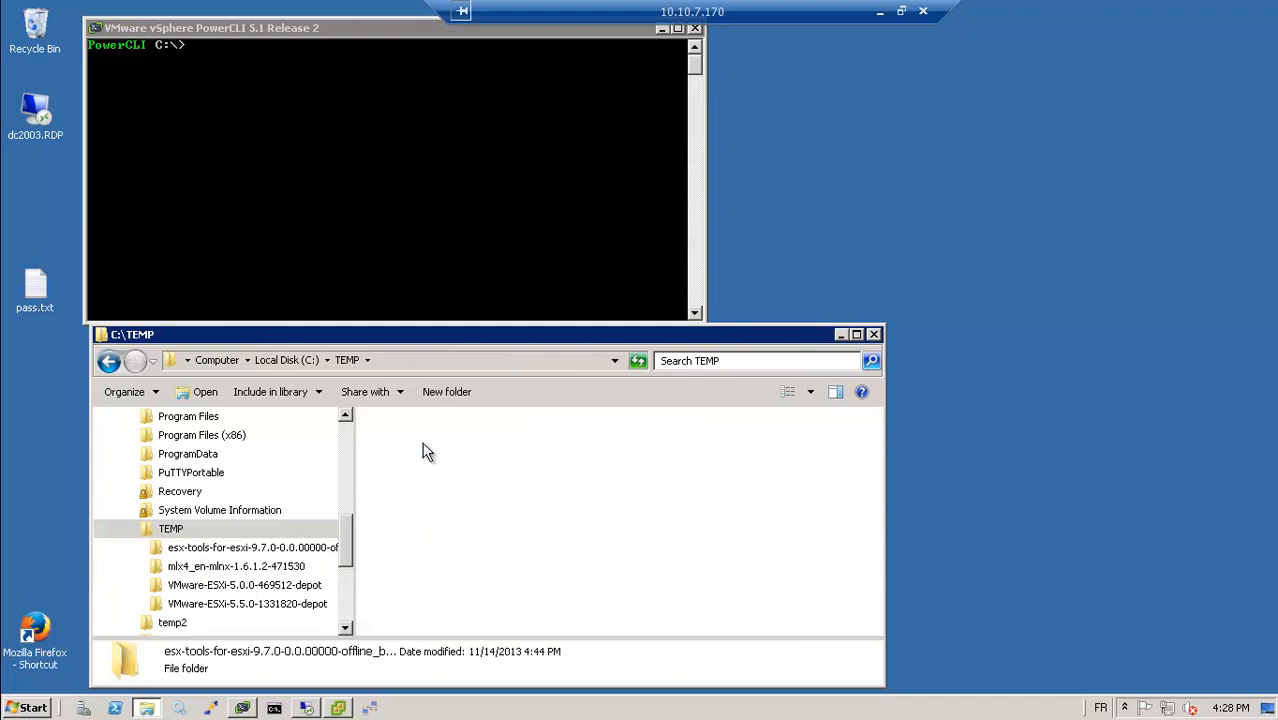
{"action": "double_click", "coordinate": [252, 548]}
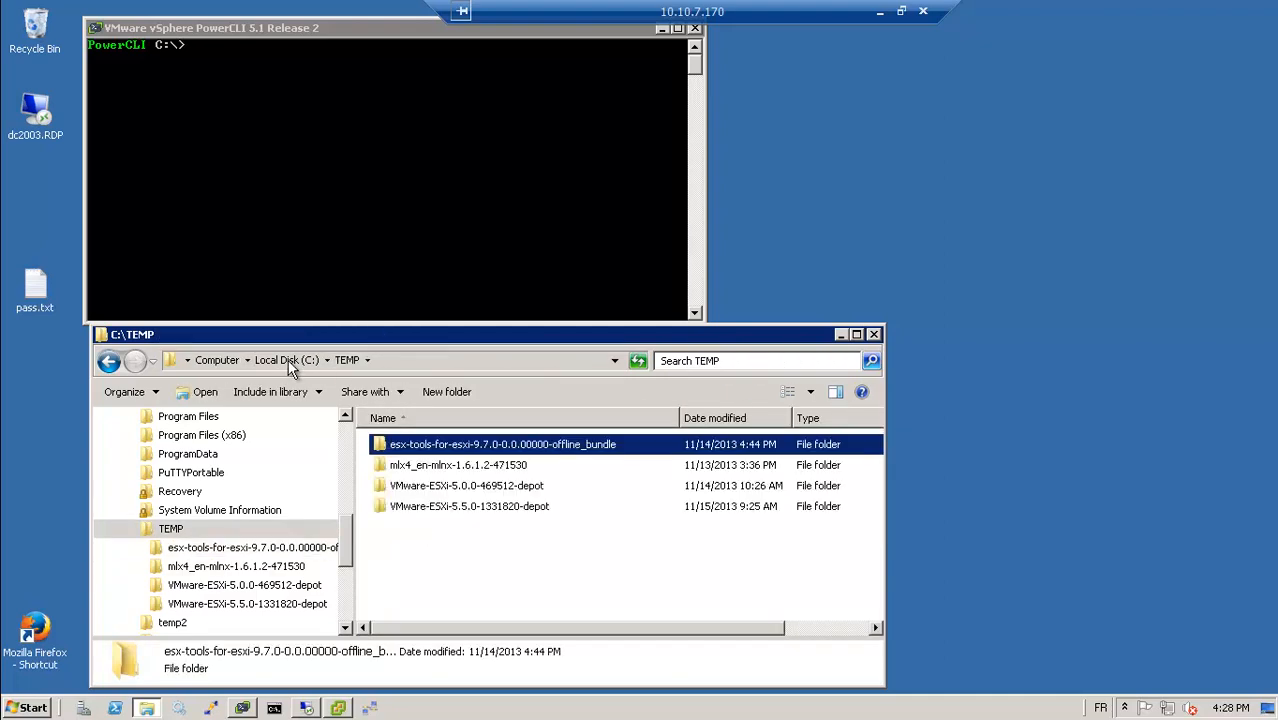
- Run Connect-VIServer against vCenter 10.10.3.13 and accept the certificate warning
{"action": "type", "text": "con"}
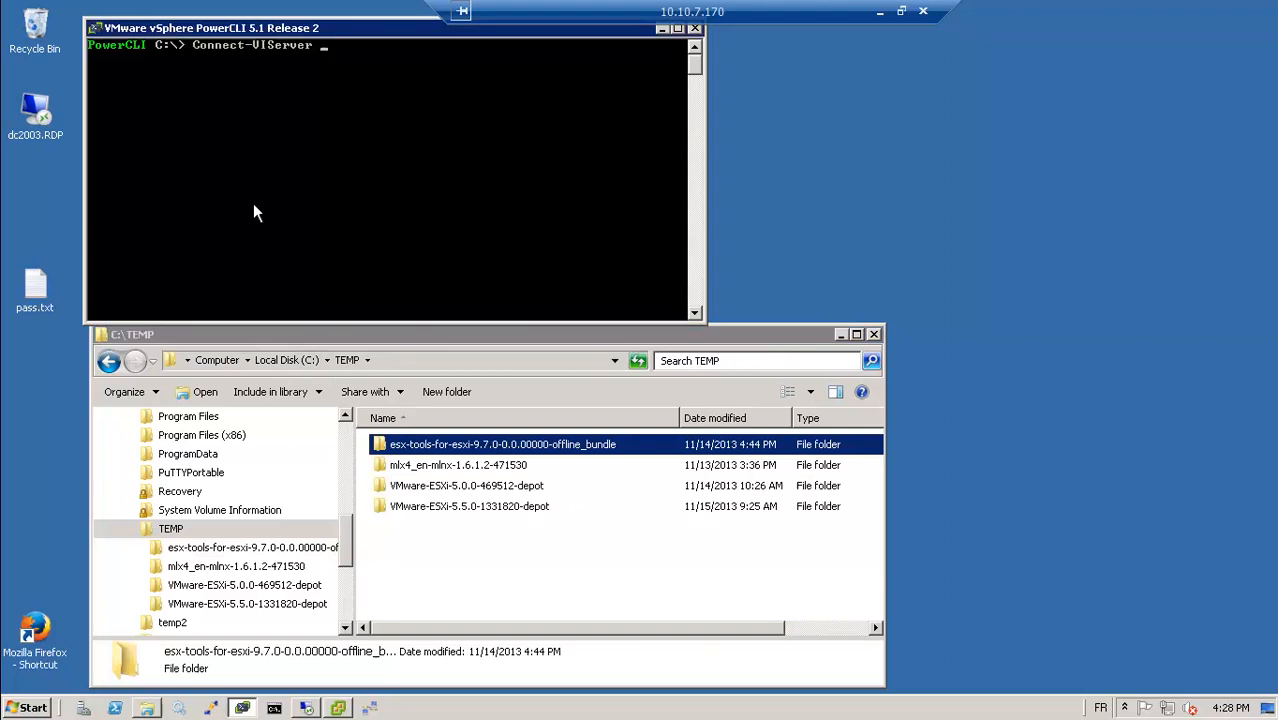
{"action": "type", "text": "10.10"}
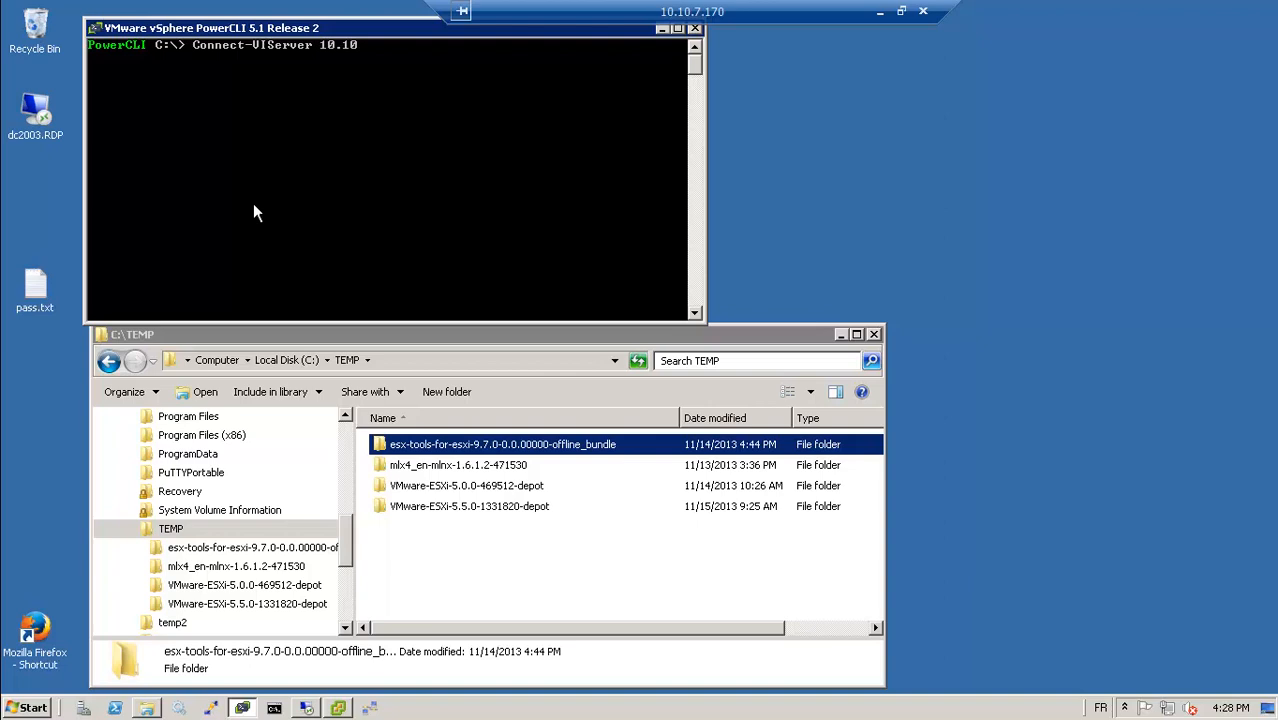
{"action": "type", "text": ".3.13"}
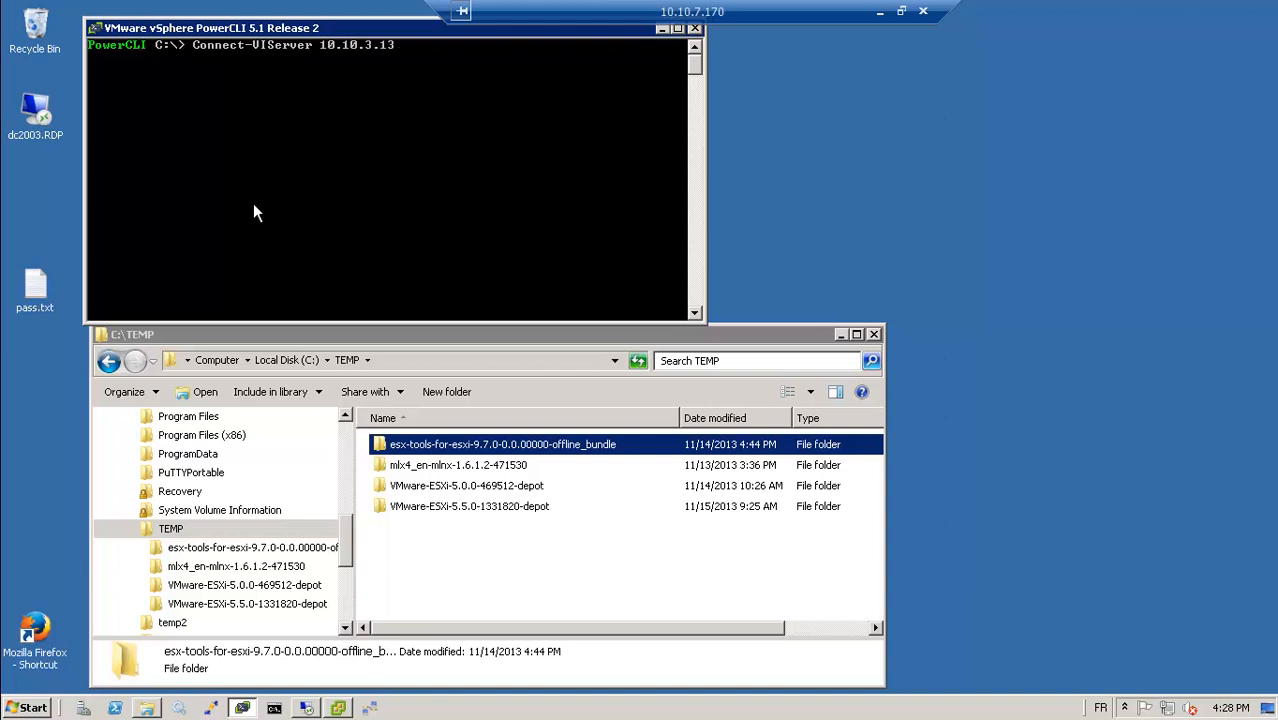
{"action": "key", "text": "Return"}
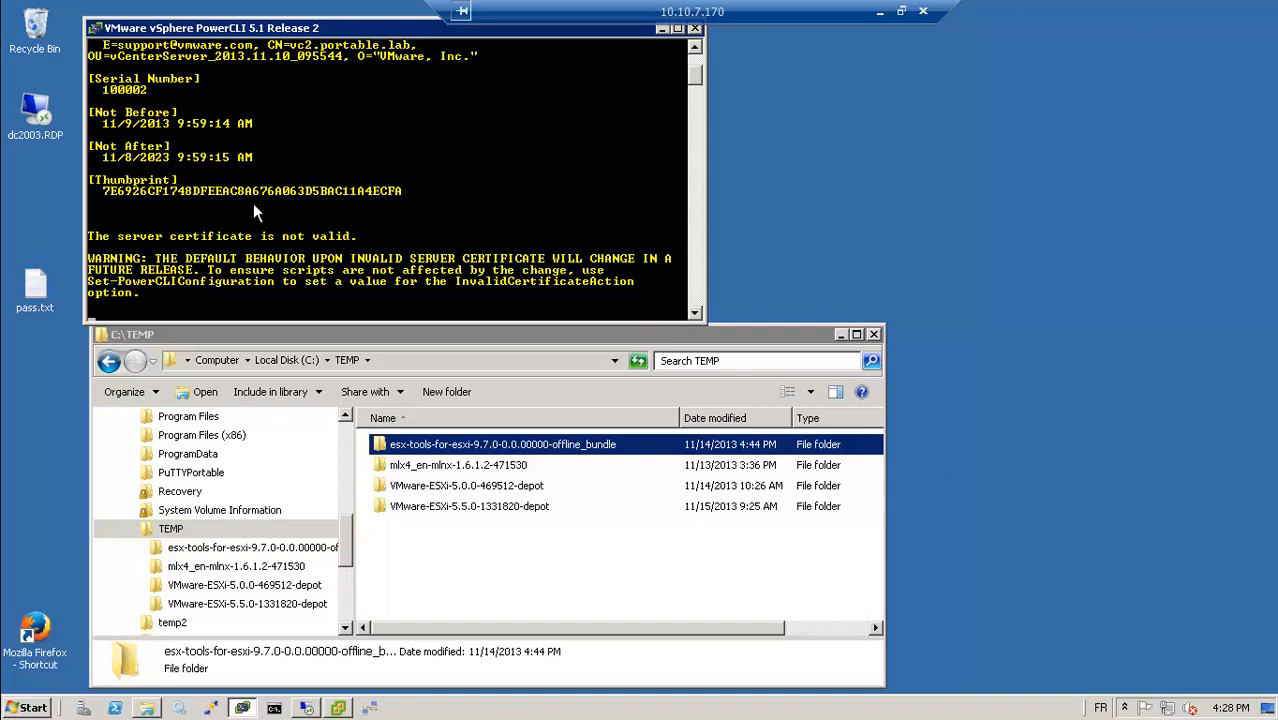
{"action": "mouse_move", "coordinate": [398, 304]}
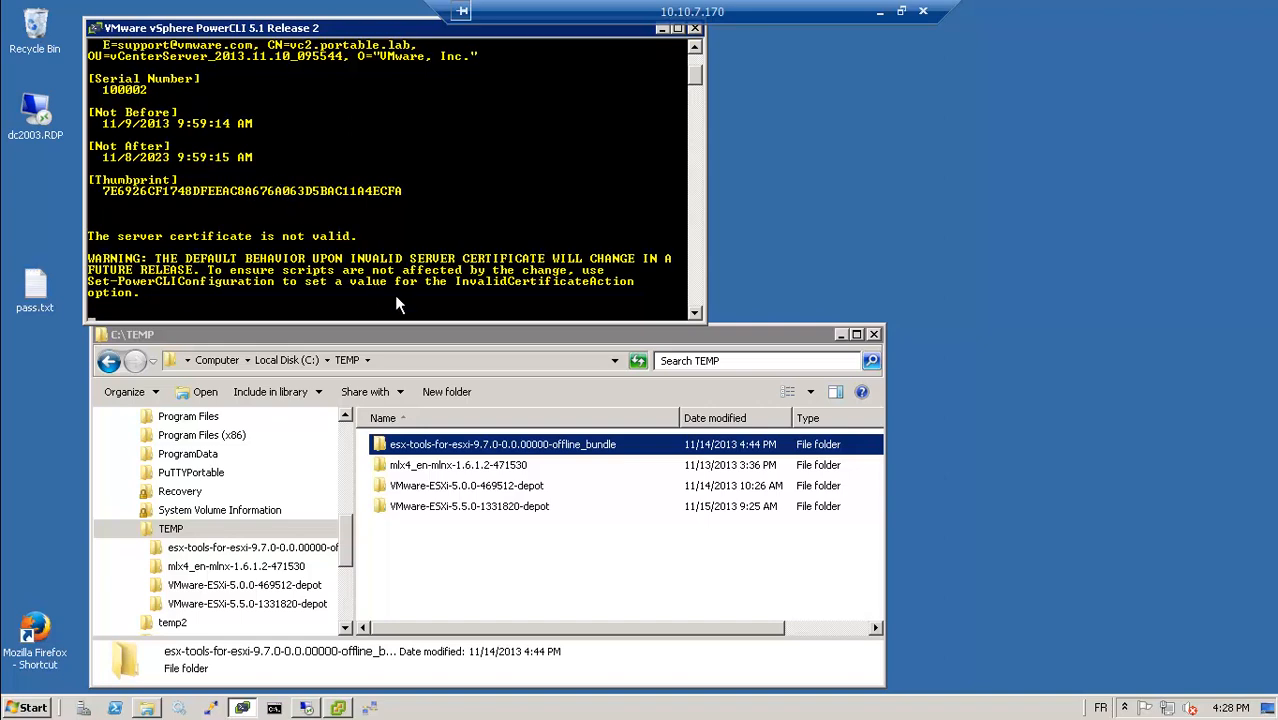
{"action": "mouse_move", "coordinate": [396, 330]}
{"action": "type", "text": "Add-EsxSoftwareDepot"}
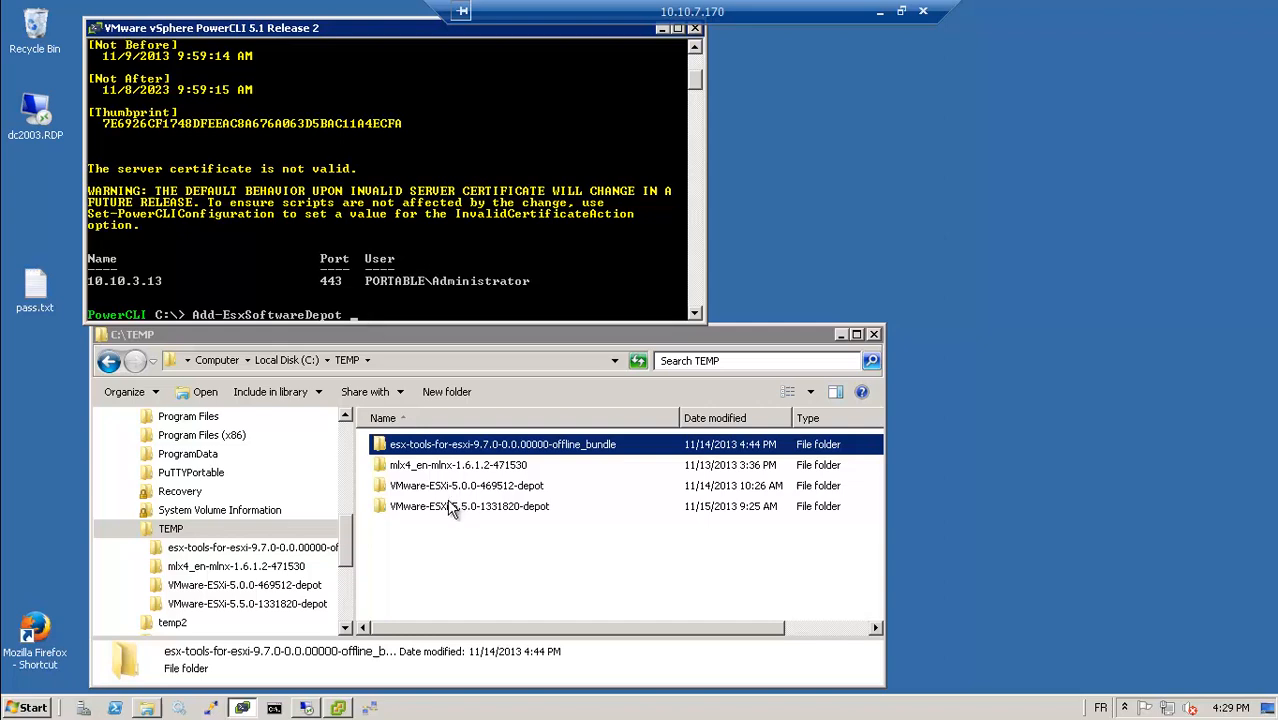
- Copy the esx-tools offline bundle folder path from Explorer
{"action": "double_click", "coordinate": [470, 506]}
{"action": "type", "text": " C:\\TEMP\\VMware-ESXi-5.5.0-1331820-depot"}
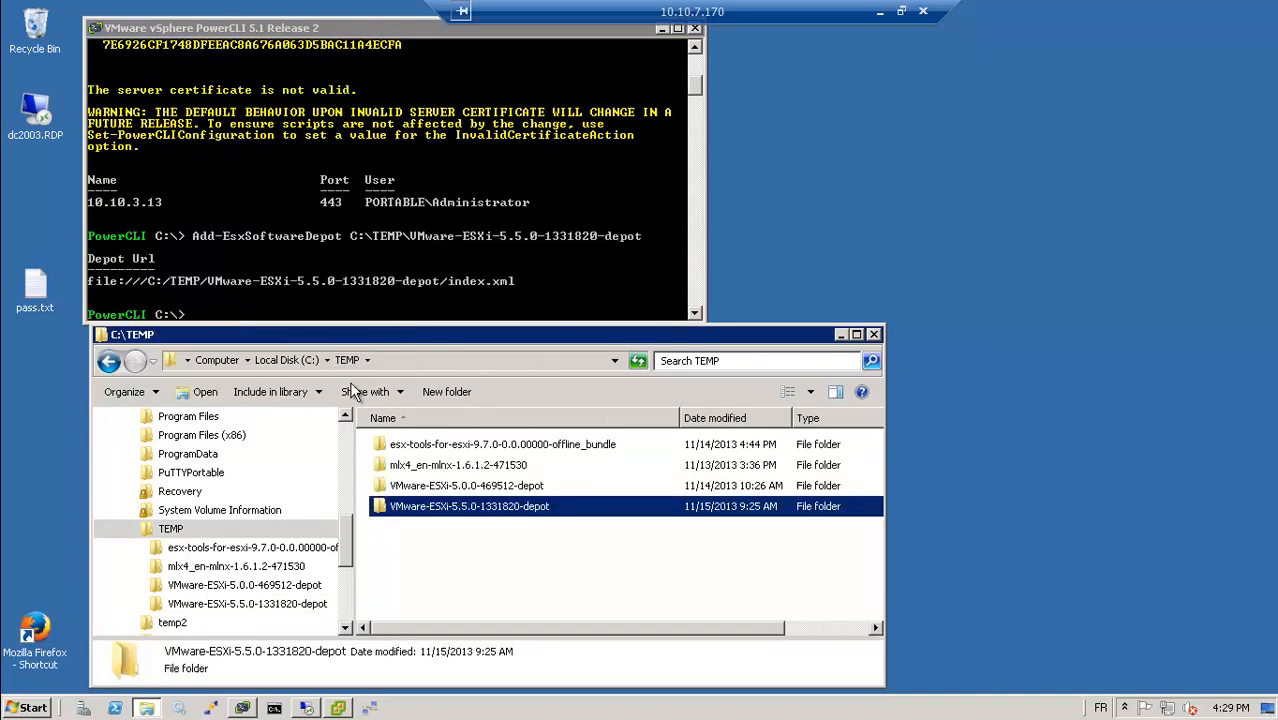
{"action": "double_click", "coordinate": [252, 548]}
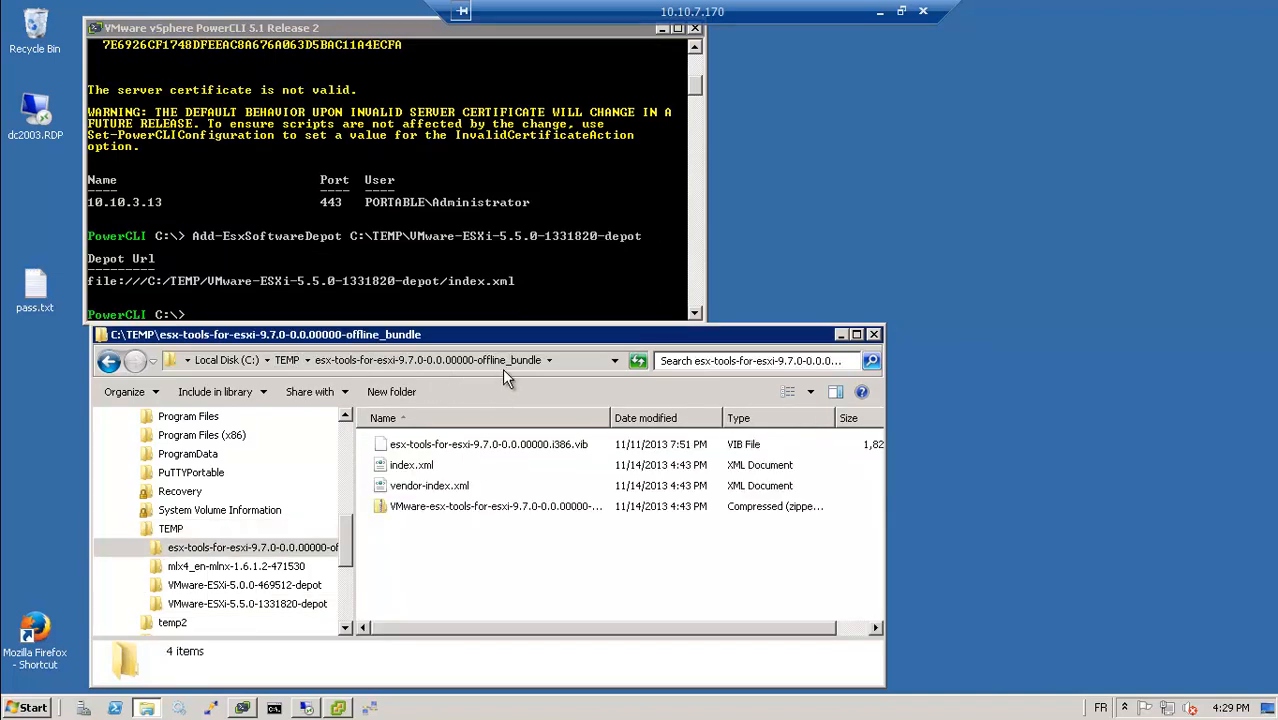
{"action": "right_click", "coordinate": [400, 362]}
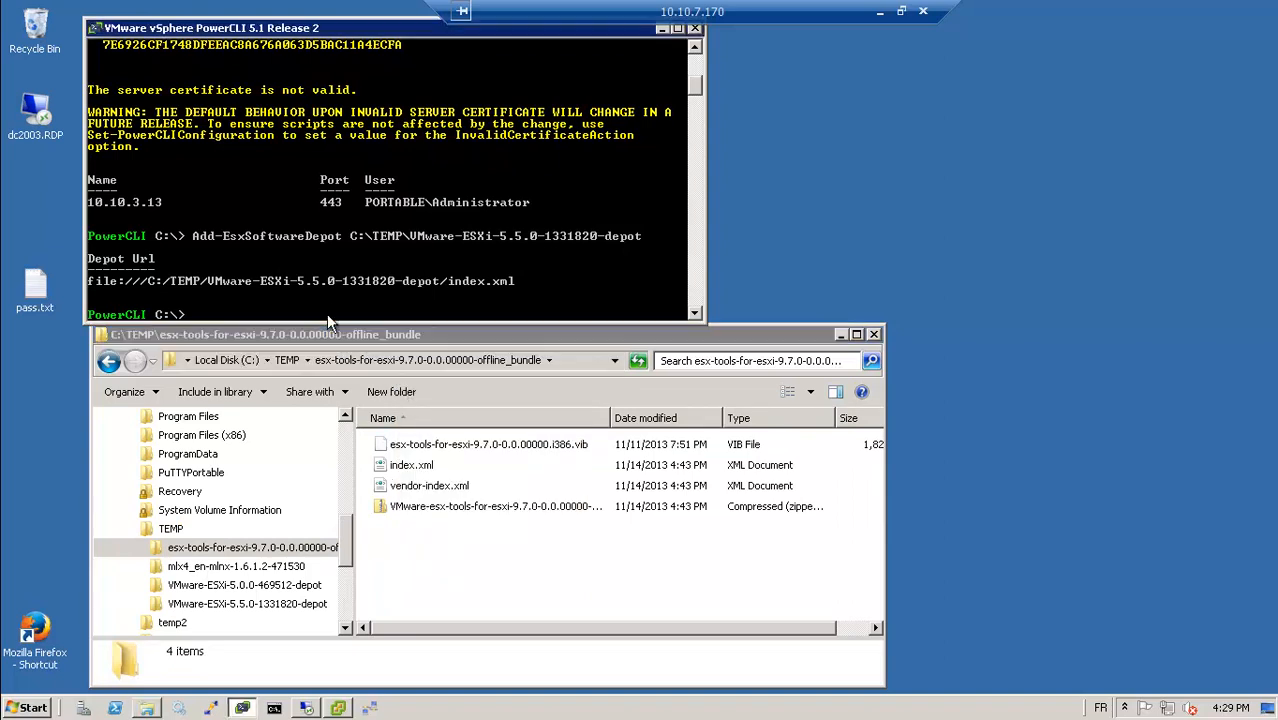
- Run Add-EsxSoftwareDepot for C:\TEMP\esx-tools-for-esxi-9.7.0-0.0.00000-offline_bundle
{"action": "type", "text": "Q"}
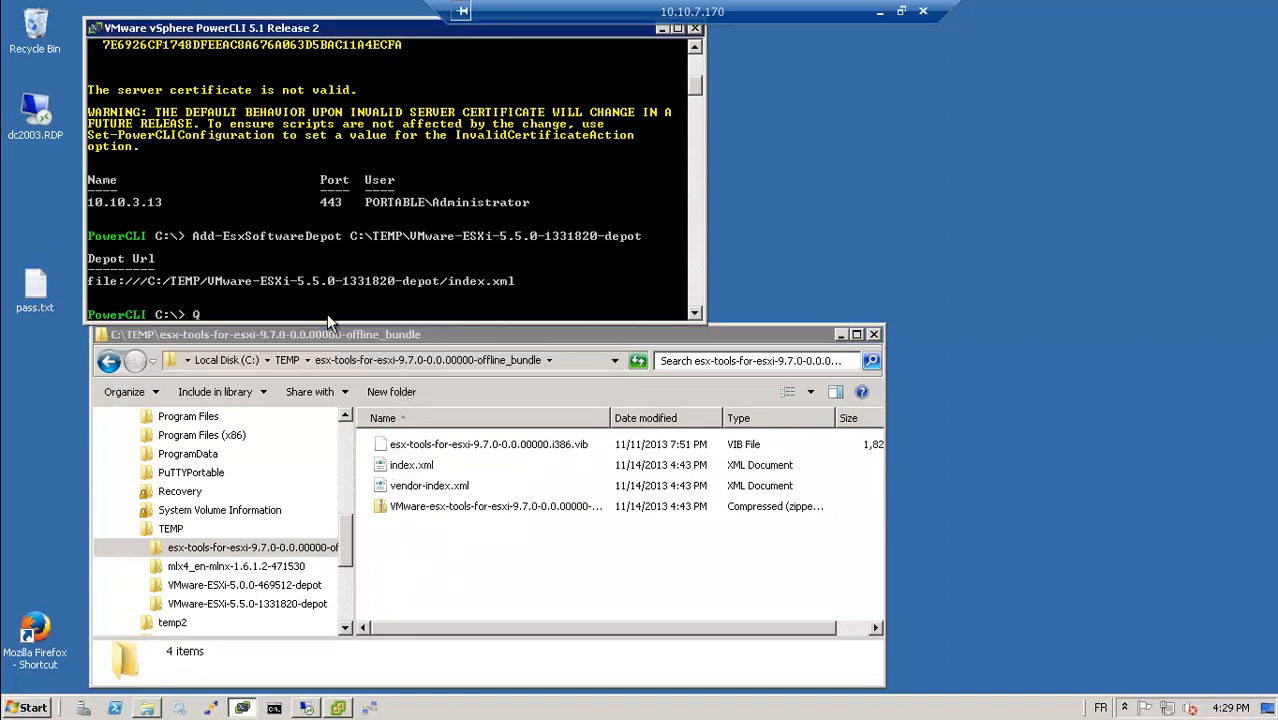
{"action": "type", "text": "Add-ES"}
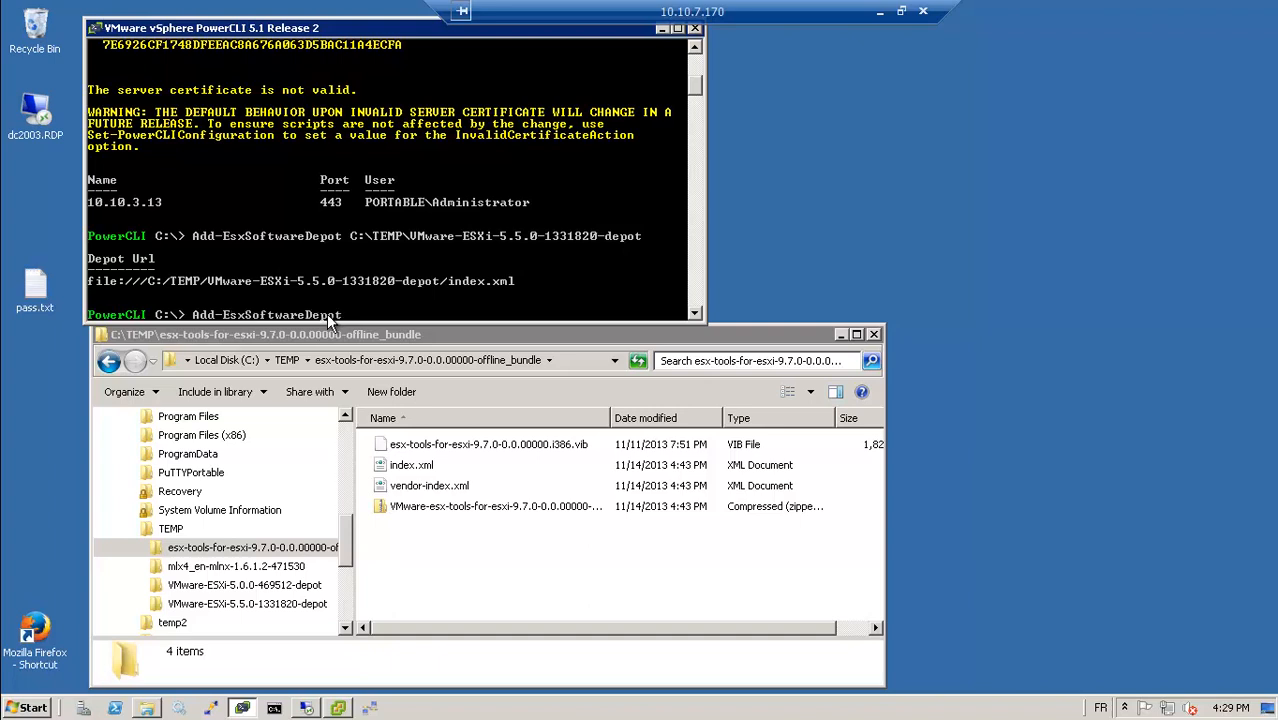
{"action": "type", "text": "C:\\TEMP\\esx-tools-for-esxi-9.7.0-0.0.00000-offline_bundle"}
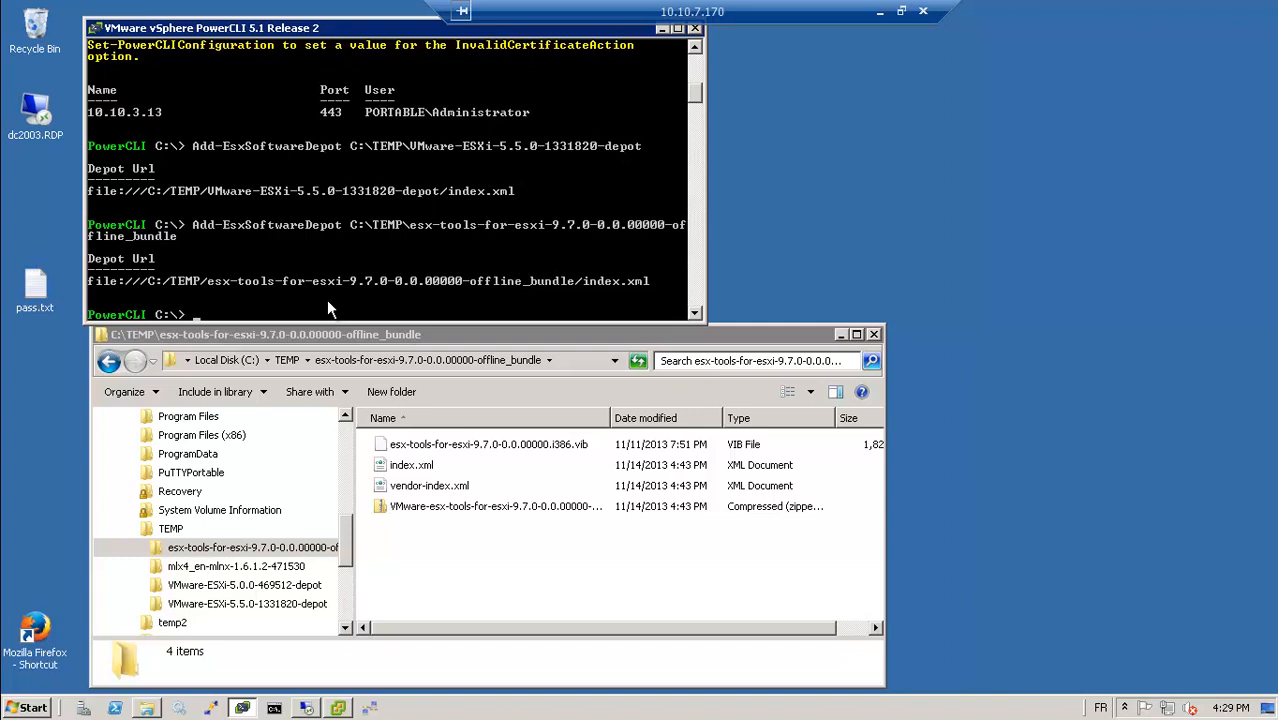
{"action": "type", "text": "G"}
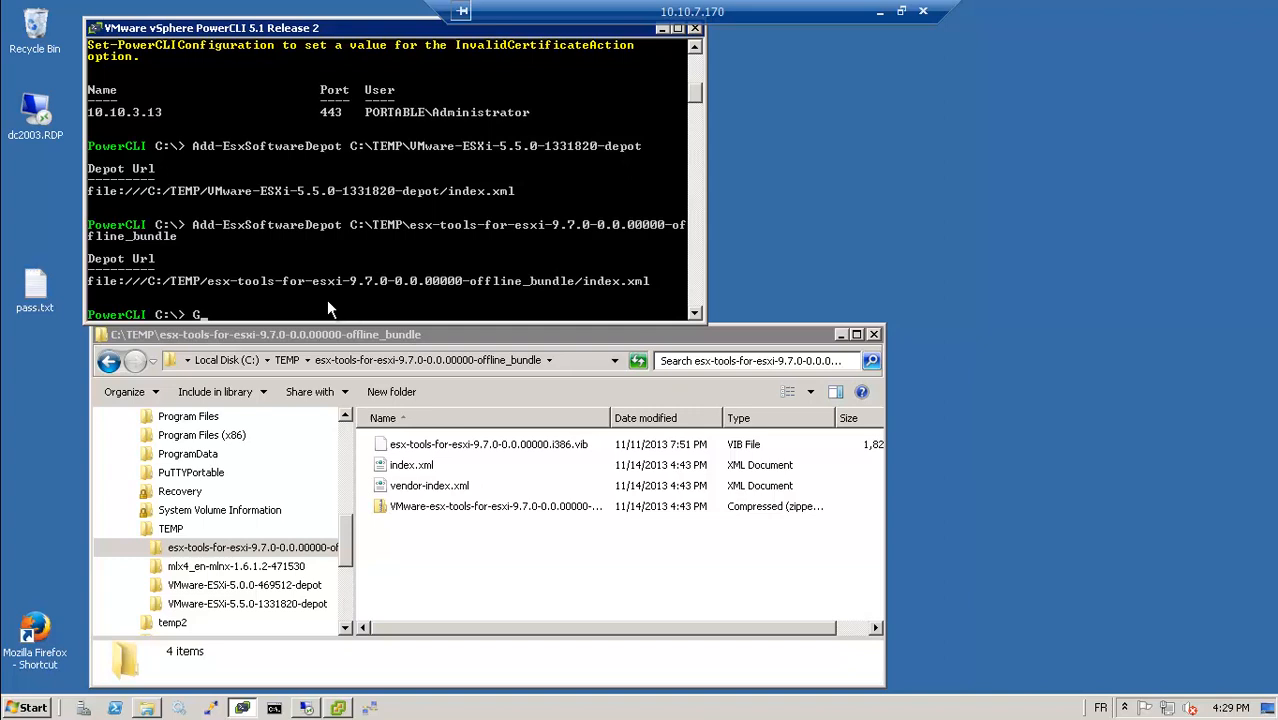
- Run Get-EsxImageProfile to list the standard and no-tools ESXi 5.5.0-1331820 profiles
{"action": "type", "text": "et-EsxImageProfile"}
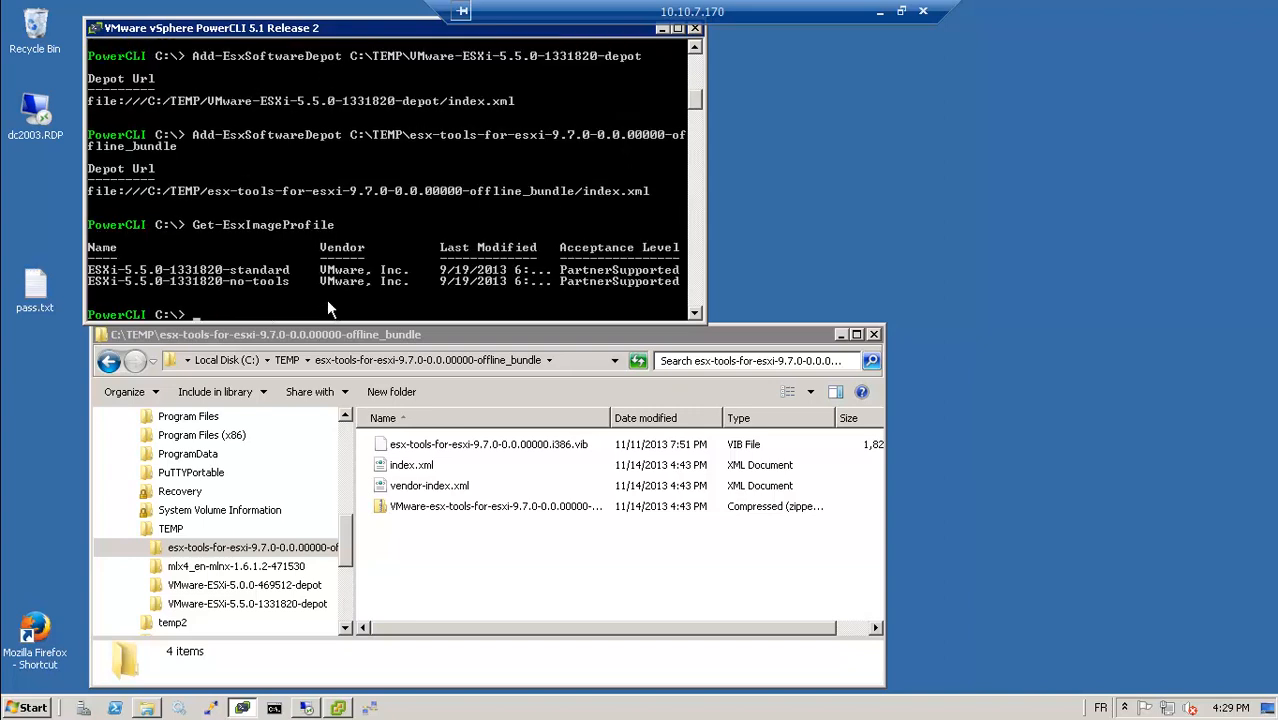
{"action": "type", "text": "New-EsxImageProfile"}
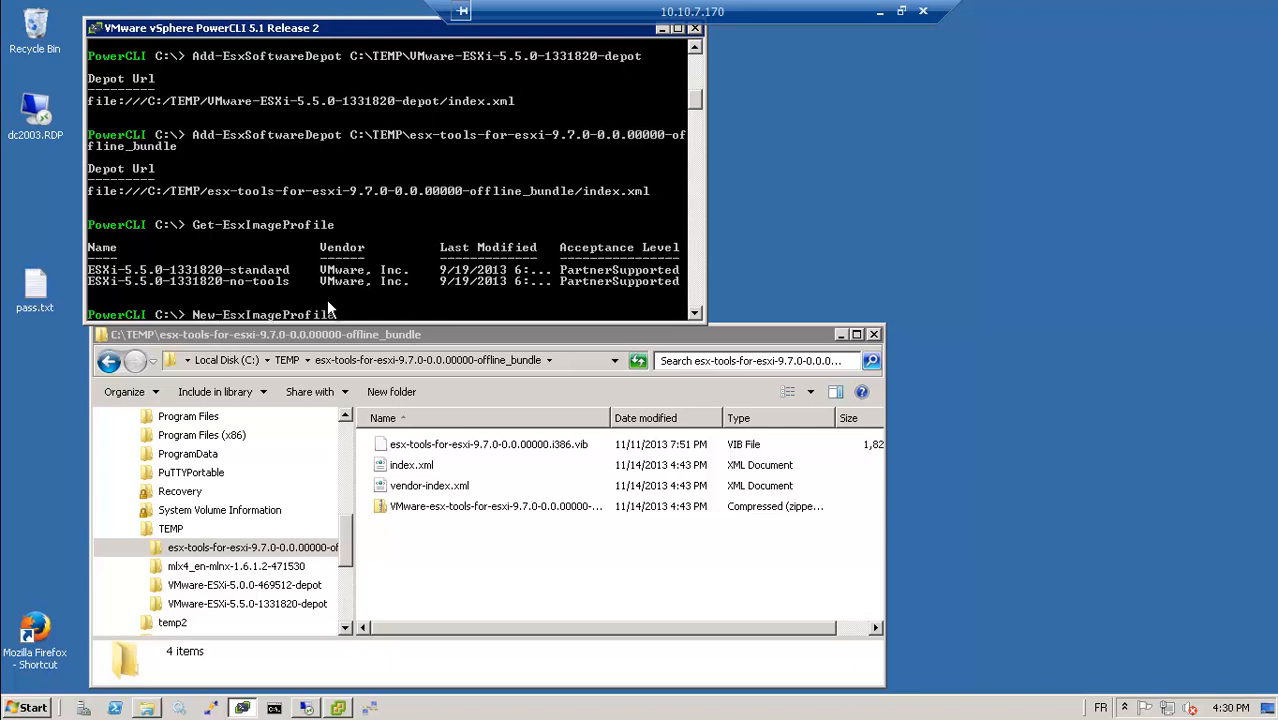
- Enter New-EsxImageProfile -CloneProfile ESXi-5.5.0-1331820-standard, pasting the profile name
{"action": "type", "text": "-Clo"}
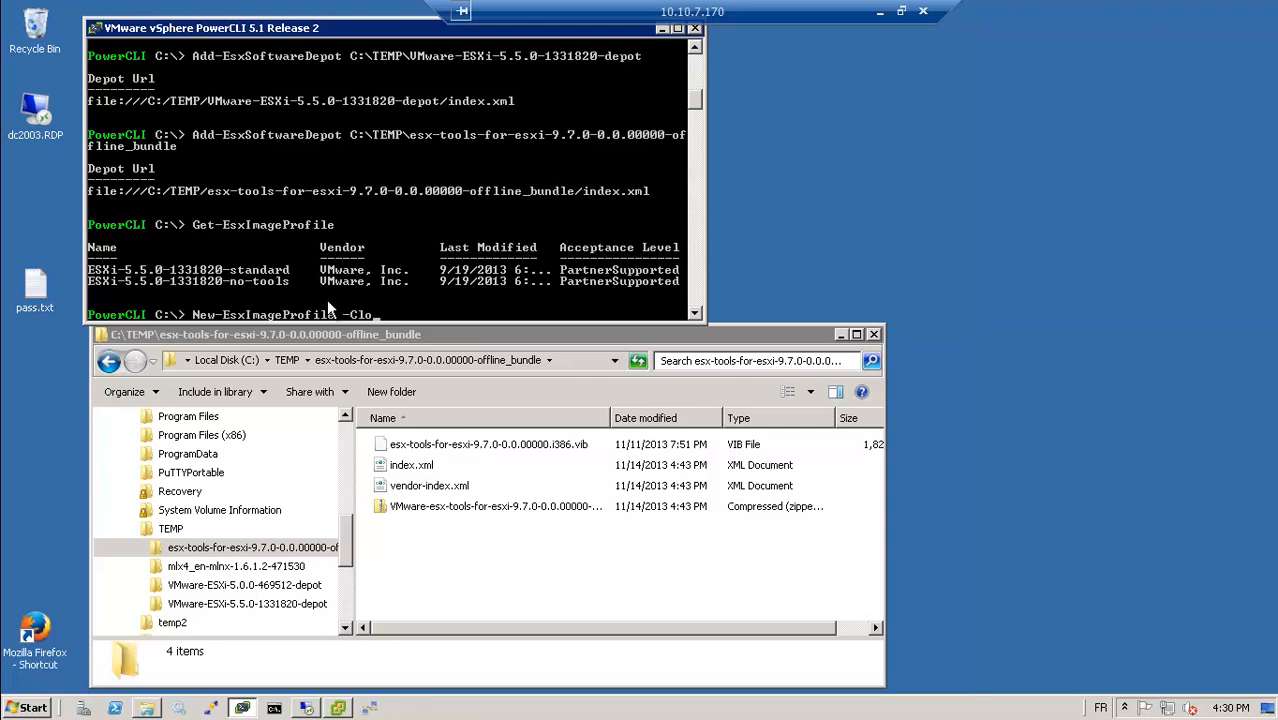
{"action": "type", "text": "neProfile"}
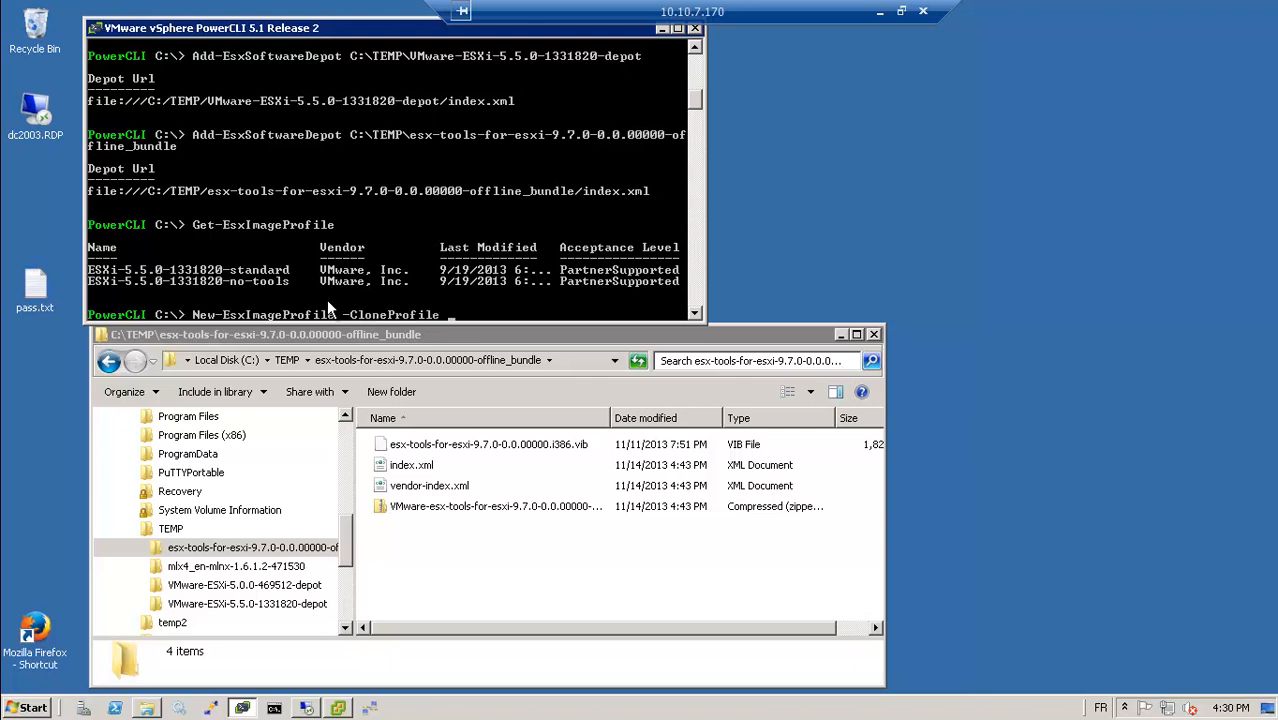
{"action": "left_click", "coordinate": [96, 28]}
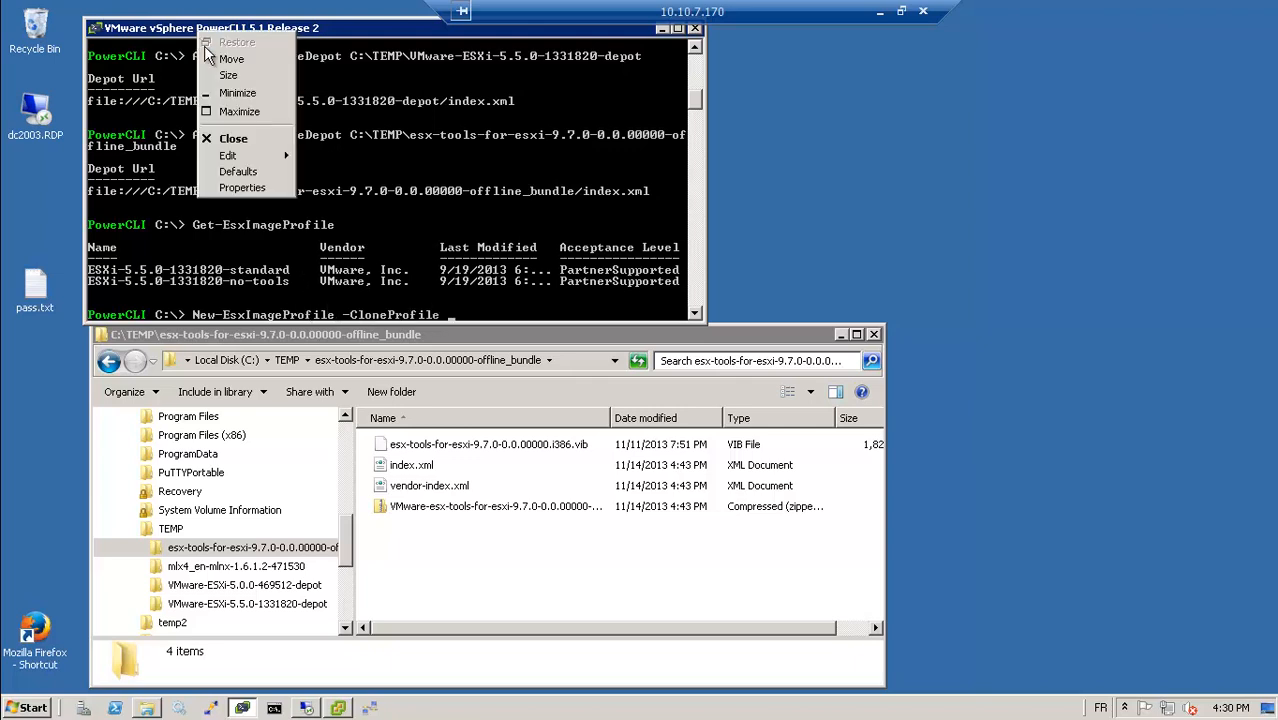
{"action": "left_click", "coordinate": [228, 156]}
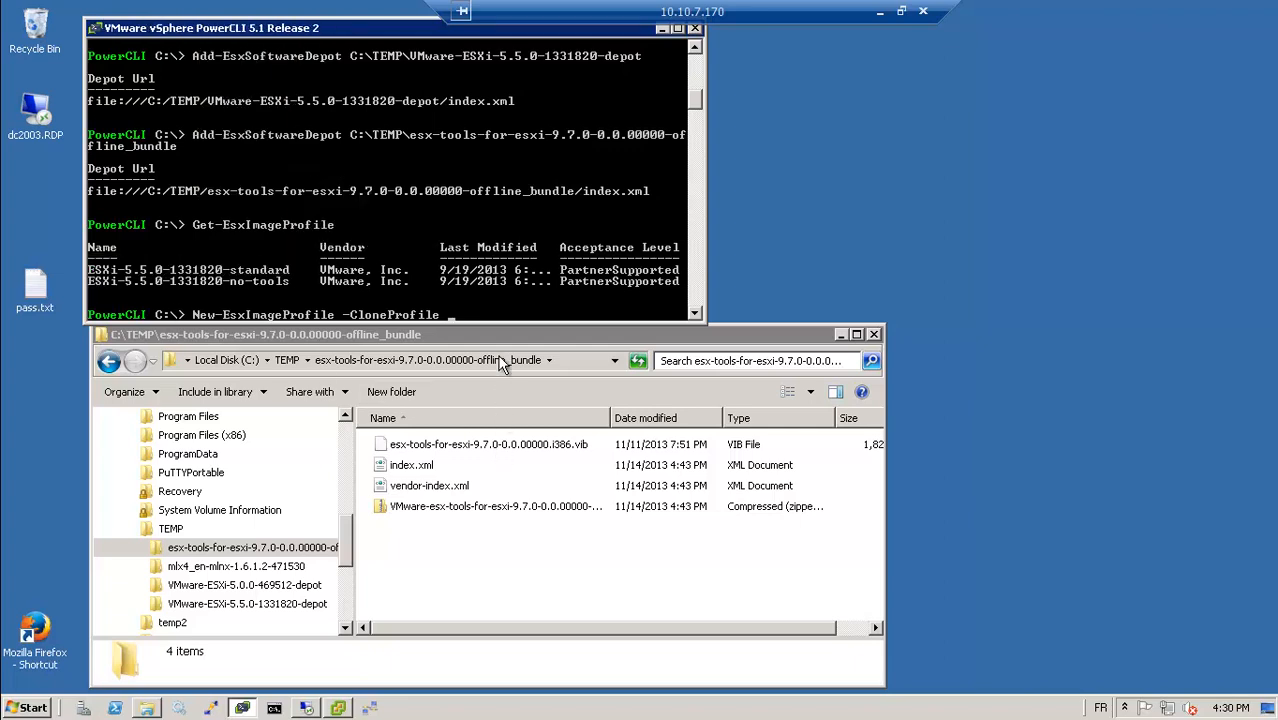
{"action": "type", "text": "ESXi-5.5.0-1331820-standard"}
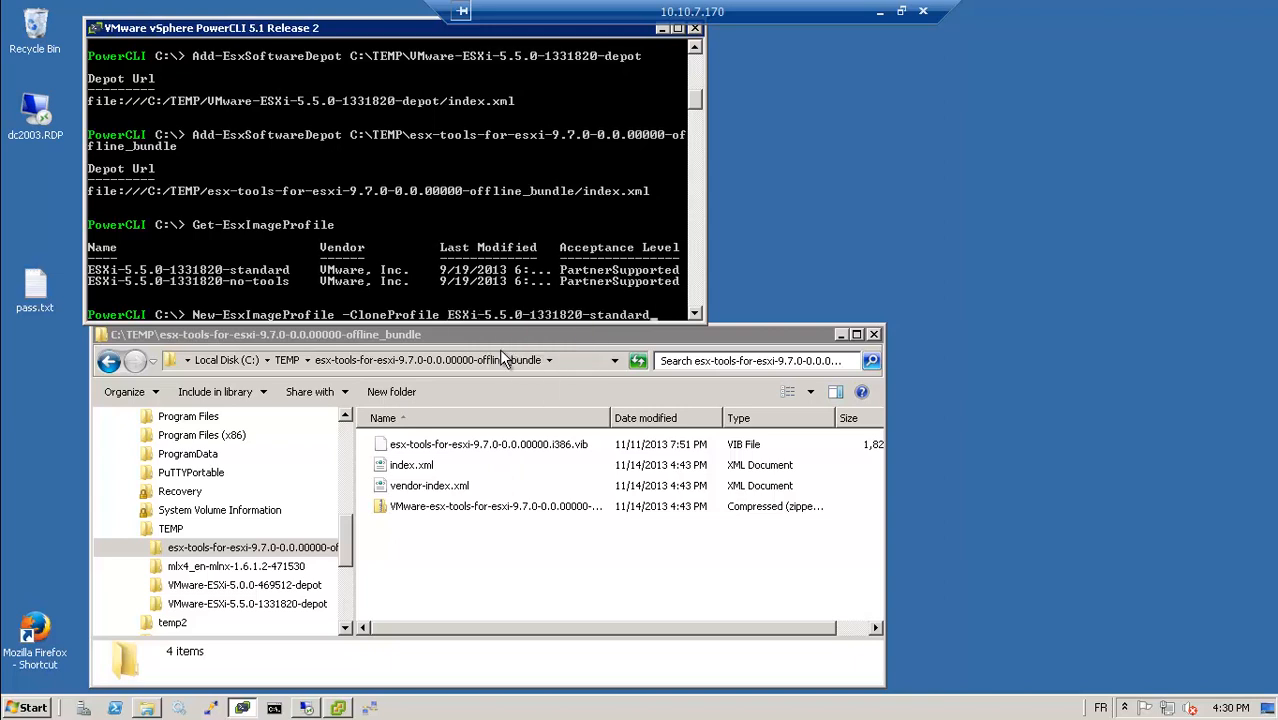
{"action": "mouse_move", "coordinate": [504, 348]}
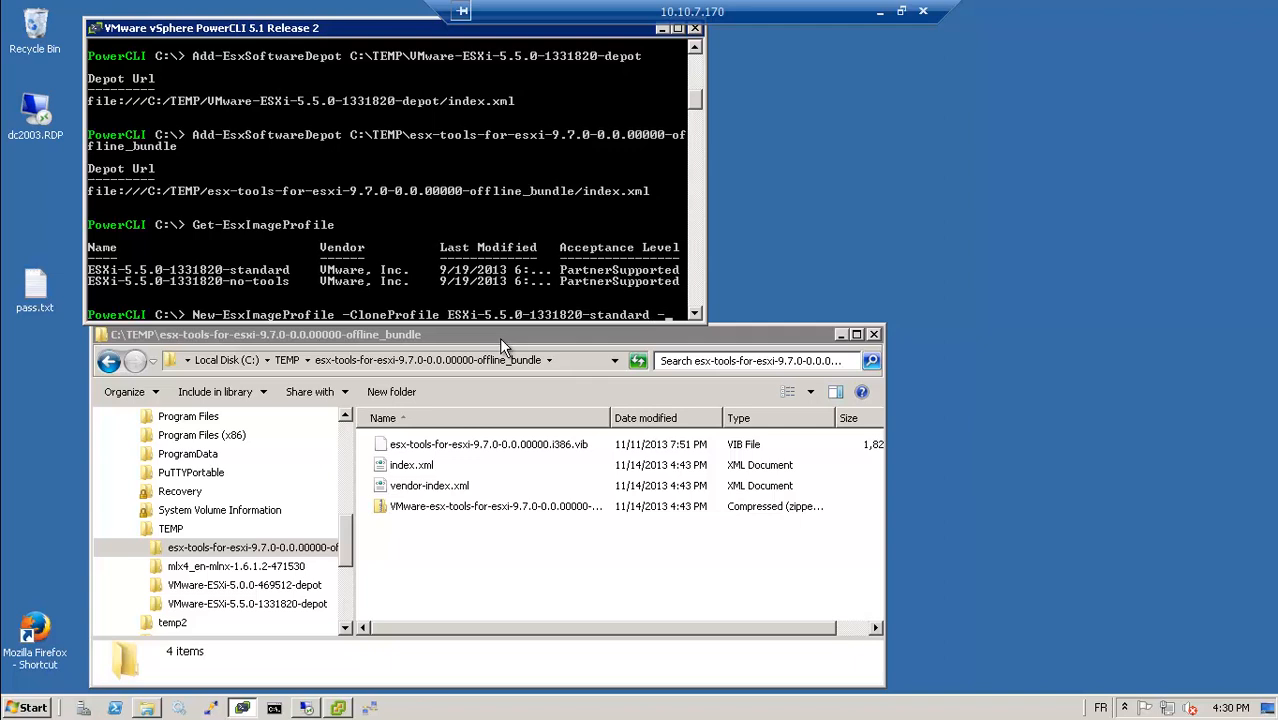
- Name the new profile vcap55 and give vendor vladan.fr at the prompt
{"action": "type", "text": "N"}
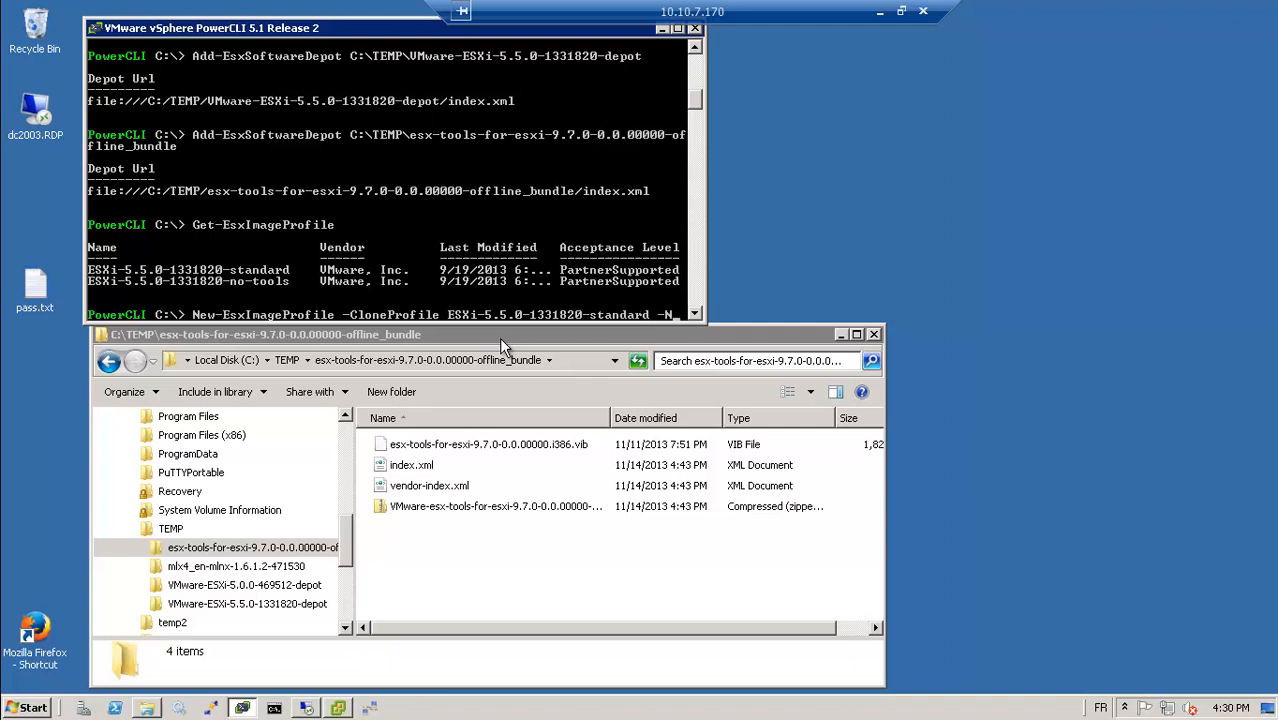
{"action": "type", "text": "ame"}
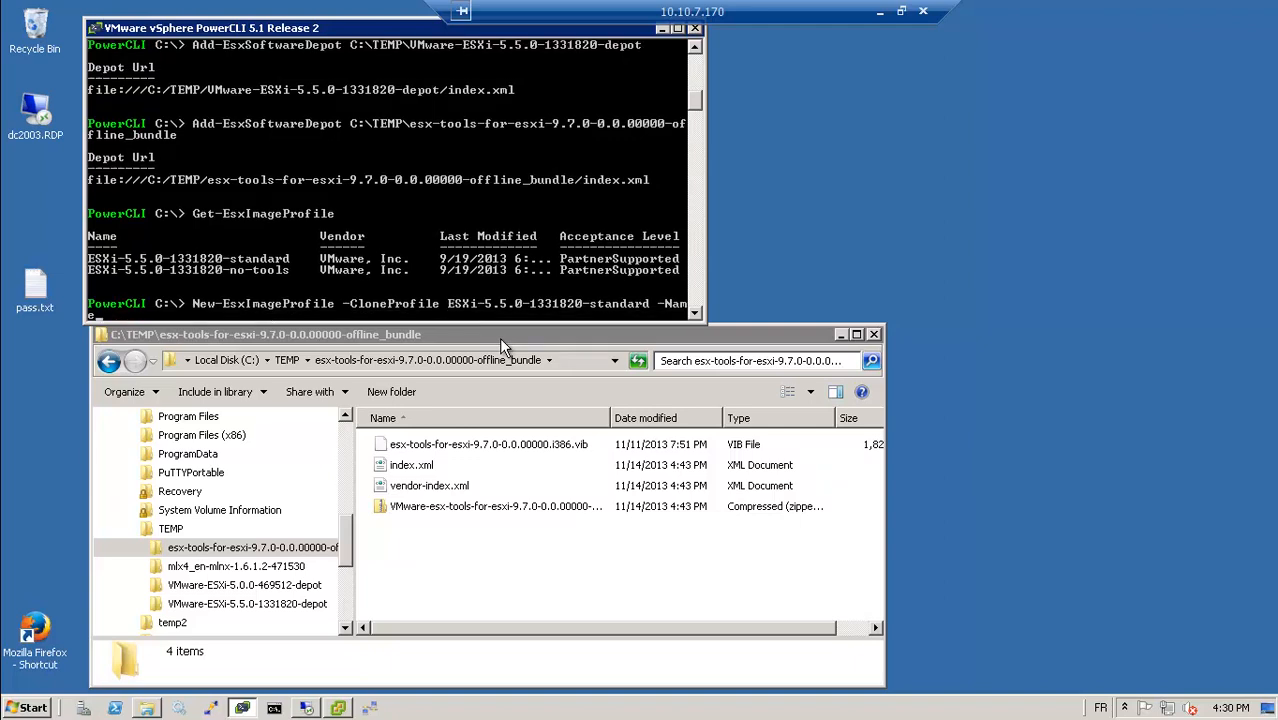
{"action": "type", "text": "vcap"}
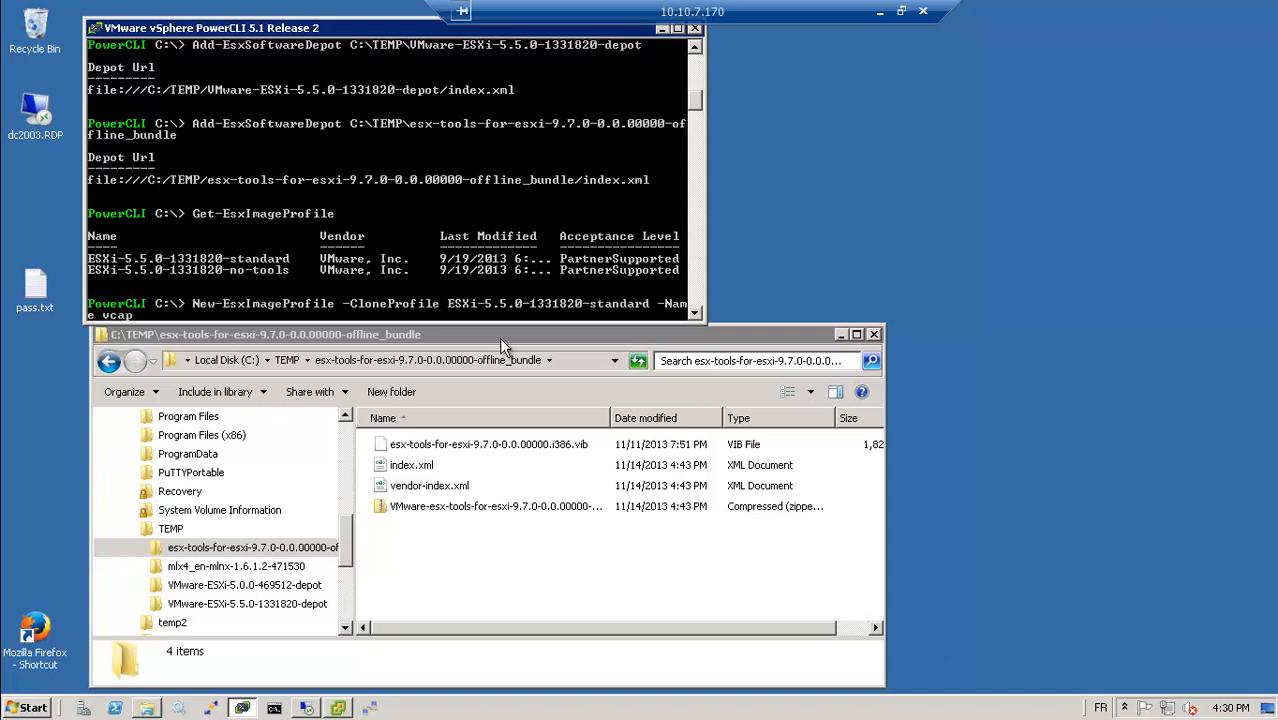
{"action": "type", "text": "55"}
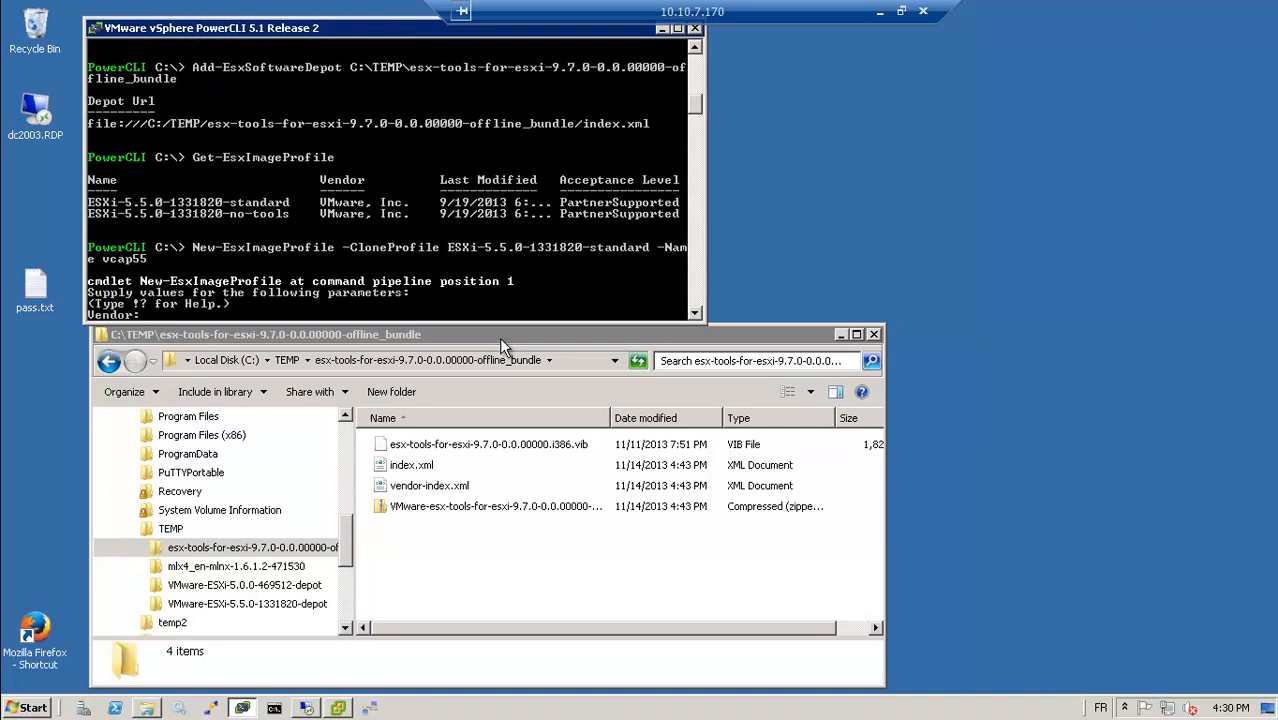
{"action": "type", "text": "vladan.fr"}
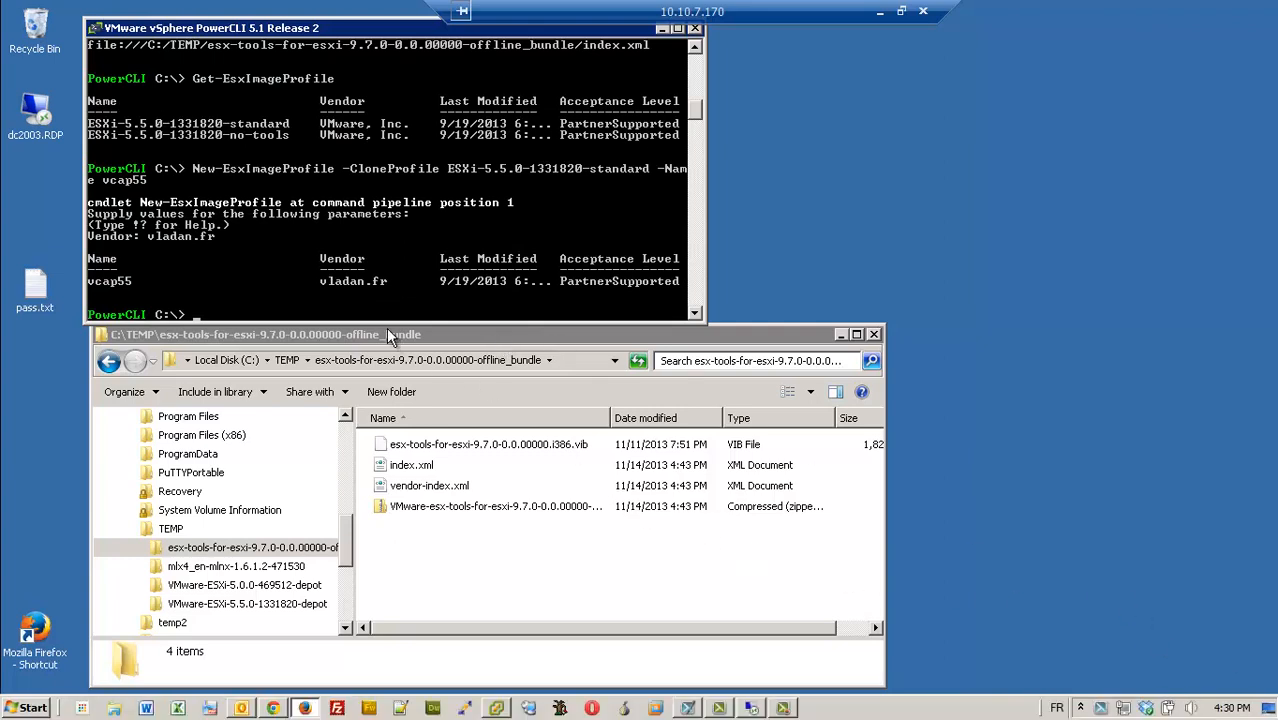
- Run Get-EsxSoftwarePackage to list packages including esx-tools-for-esxi 9.7.0
{"action": "type", "text": "Get-"}
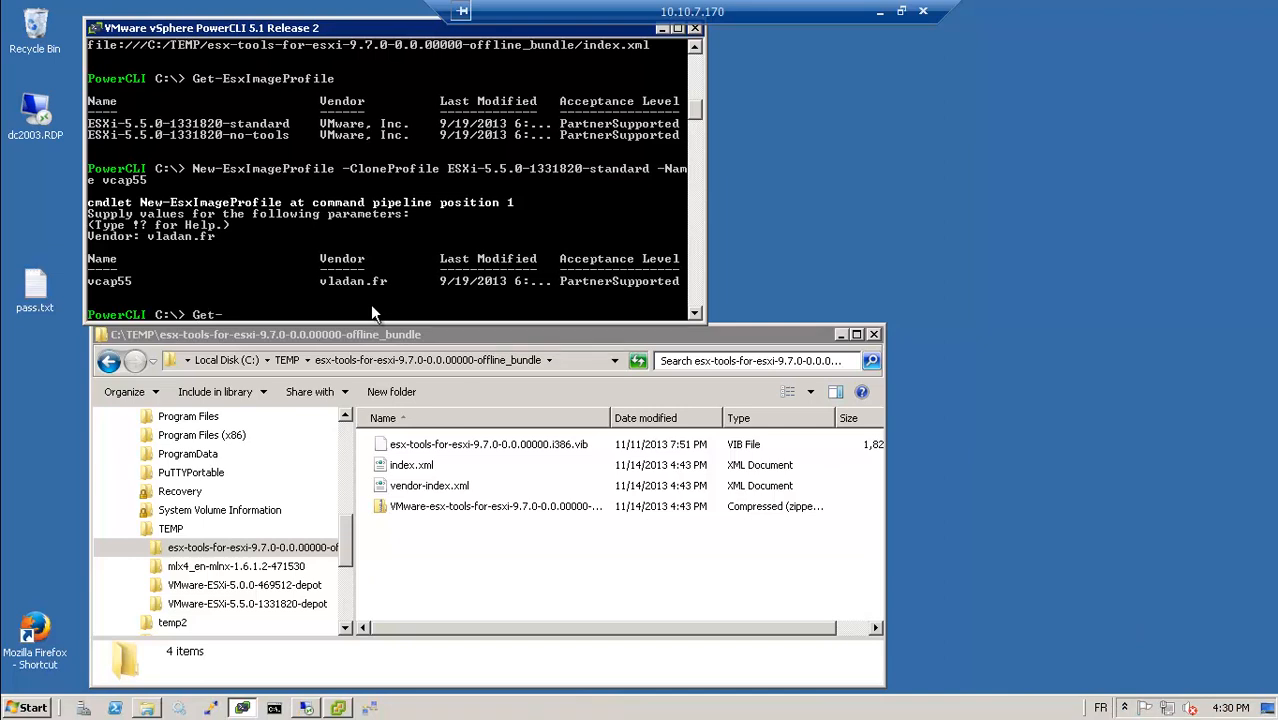
{"action": "type", "text": "ESXSof"}
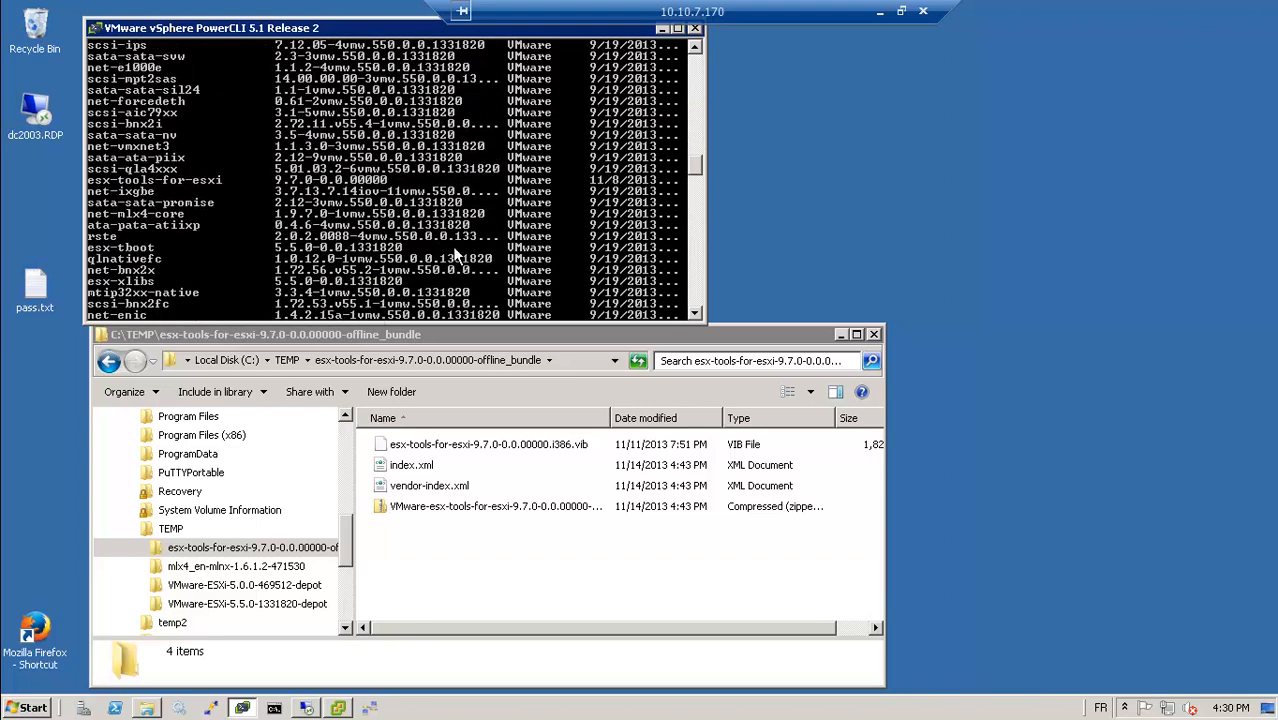
{"action": "mouse_move", "coordinate": [100, 184]}
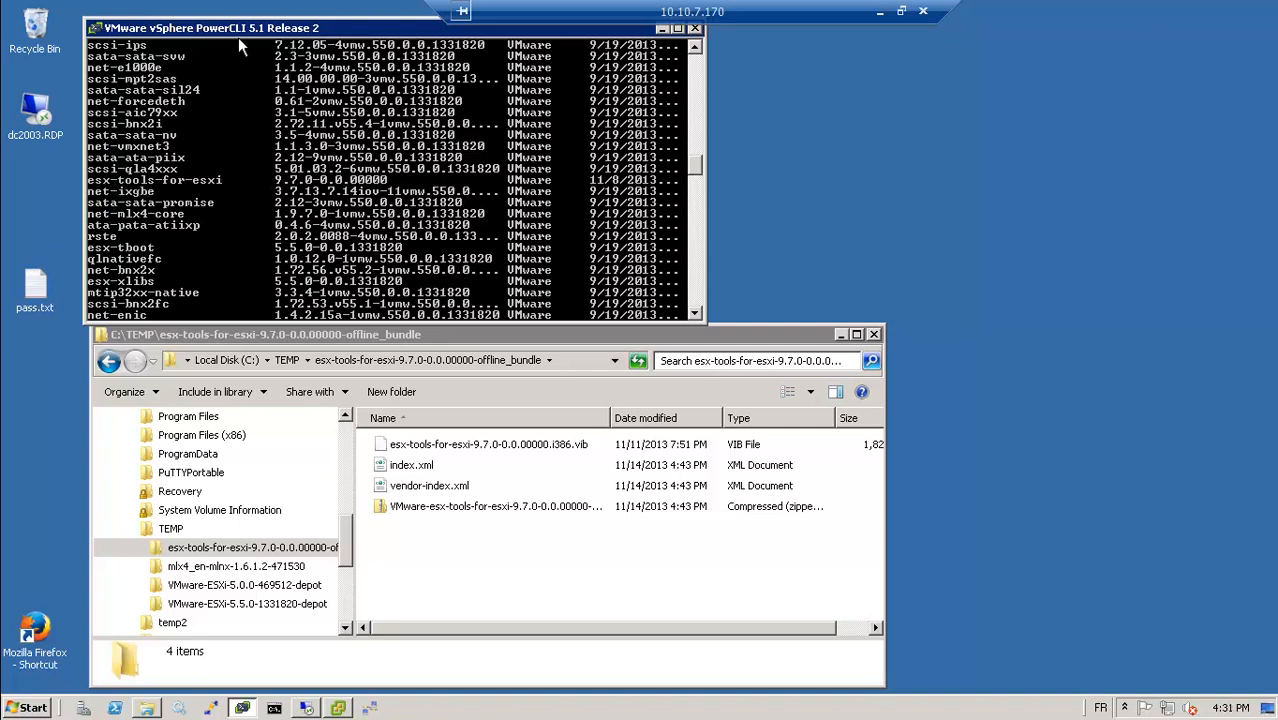
{"action": "right_click", "coordinate": [240, 44]}
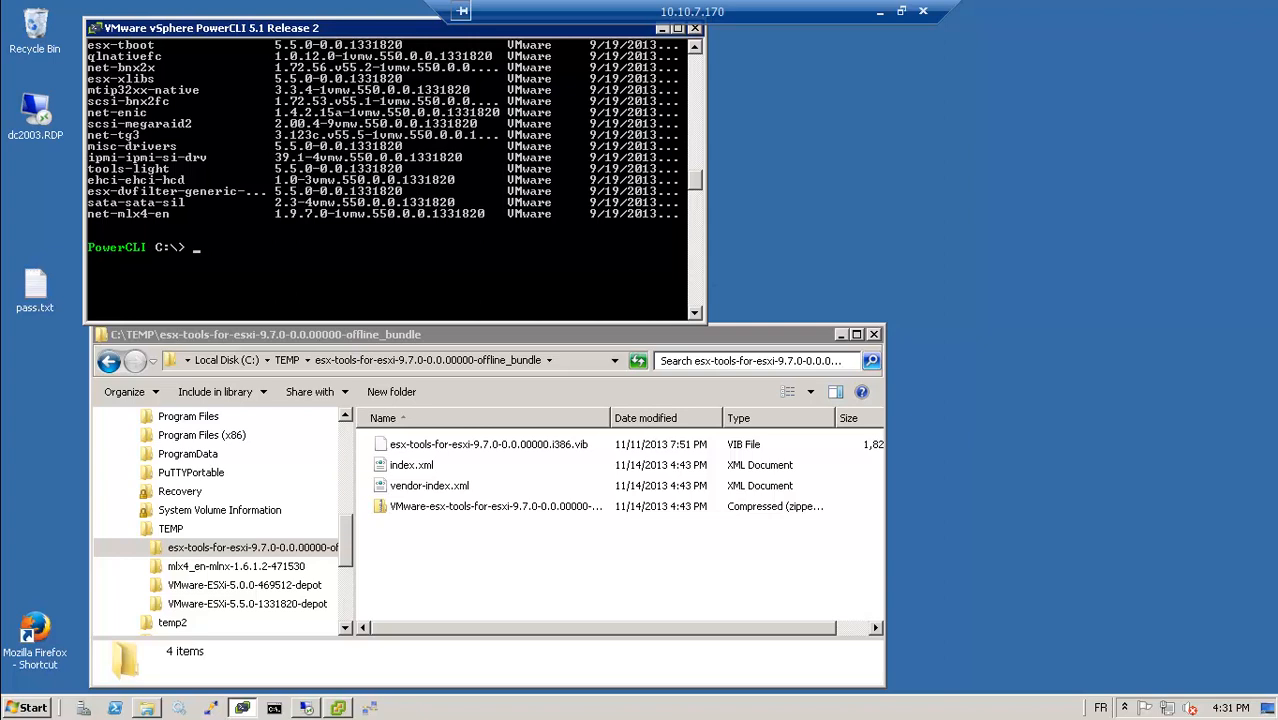
- Run Add-EsxSoftwarePackage -ImageProfile vcap55 -SoftwarePackage esx-tools-for-esxi
{"action": "type", "text": "Add-EsxSoftwareDepot"}
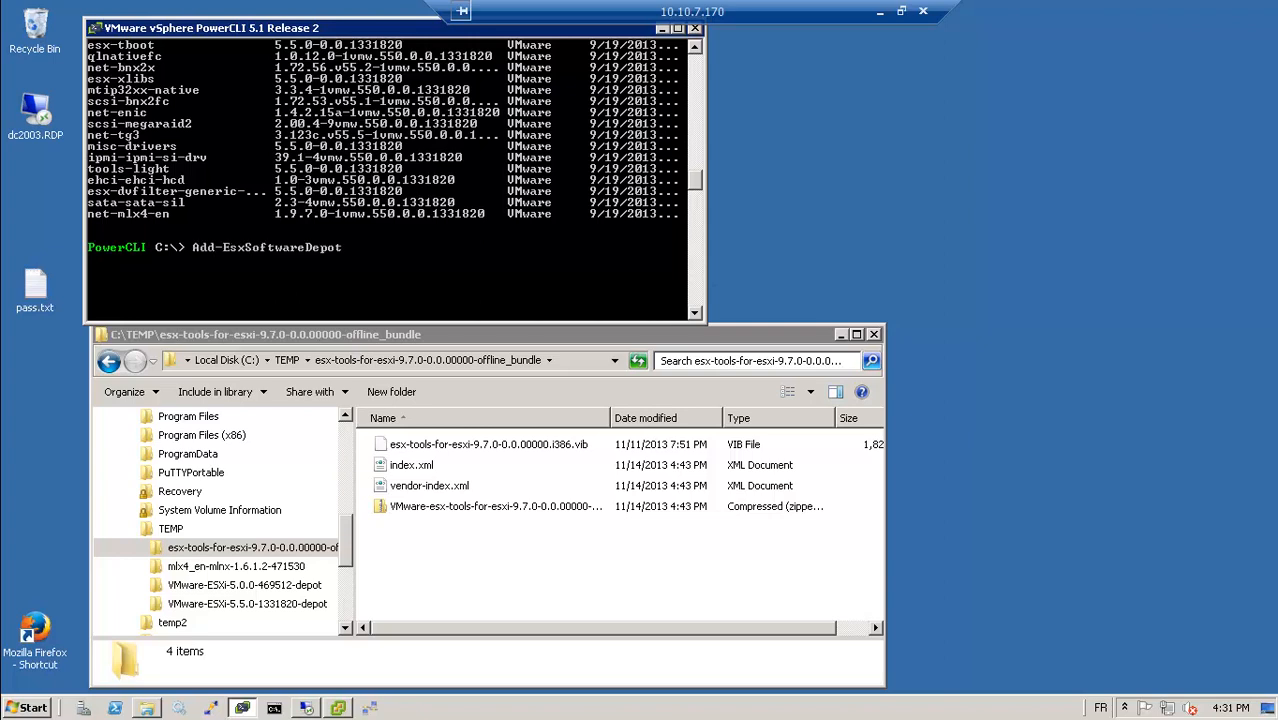
{"action": "type", "text": "Add-EsxSoftwarePackage"}
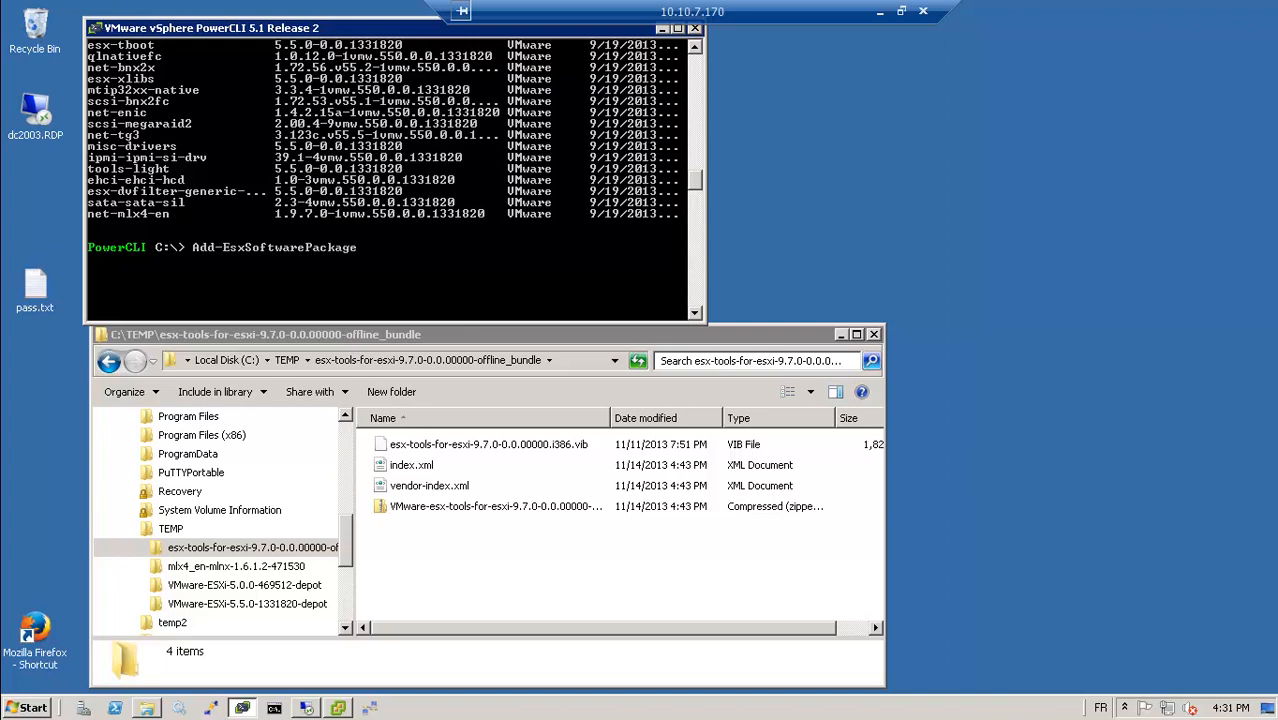
{"action": "type", "text": "-ImageProfile"}
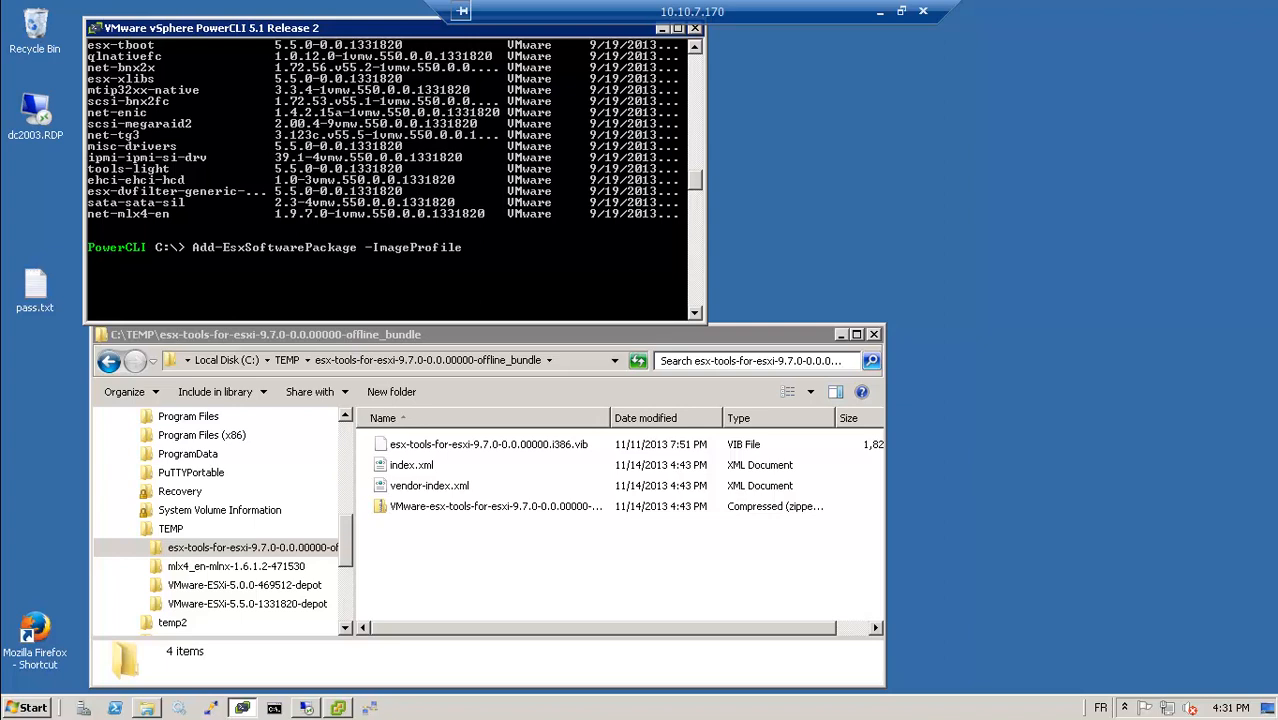
{"action": "type", "text": "vcap55 -Na"}
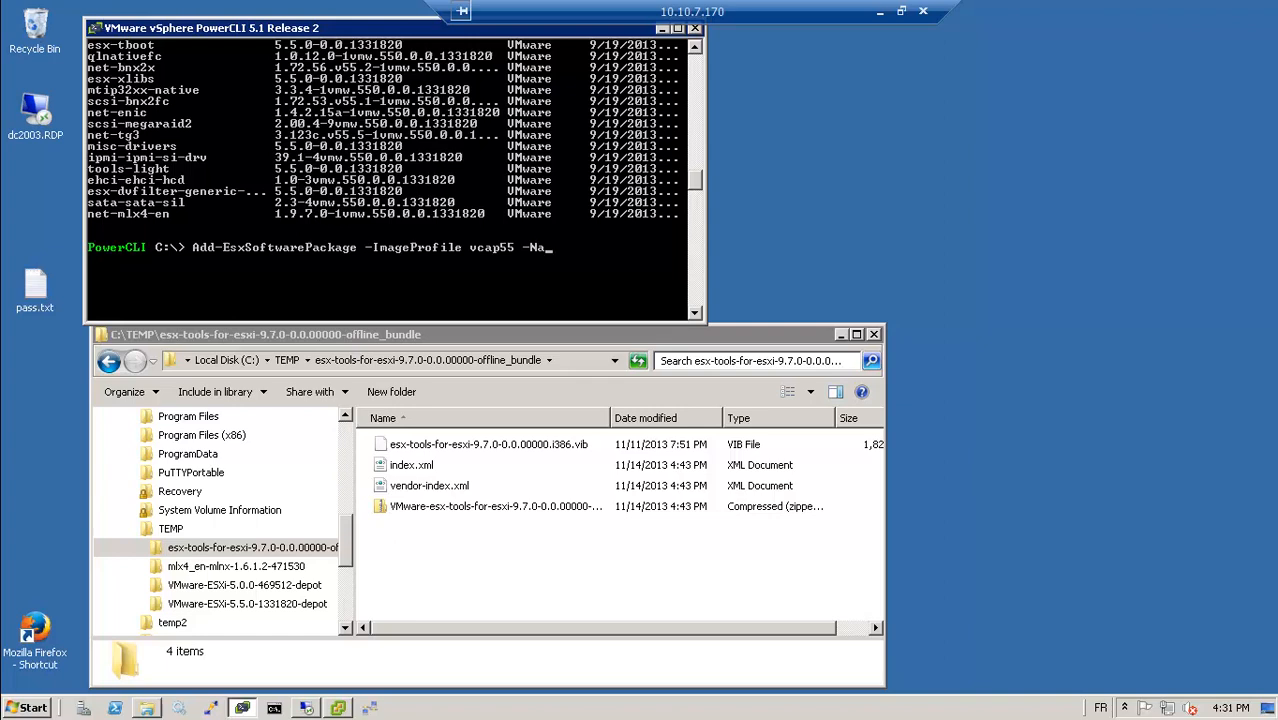
{"action": "type", "text": "So"}
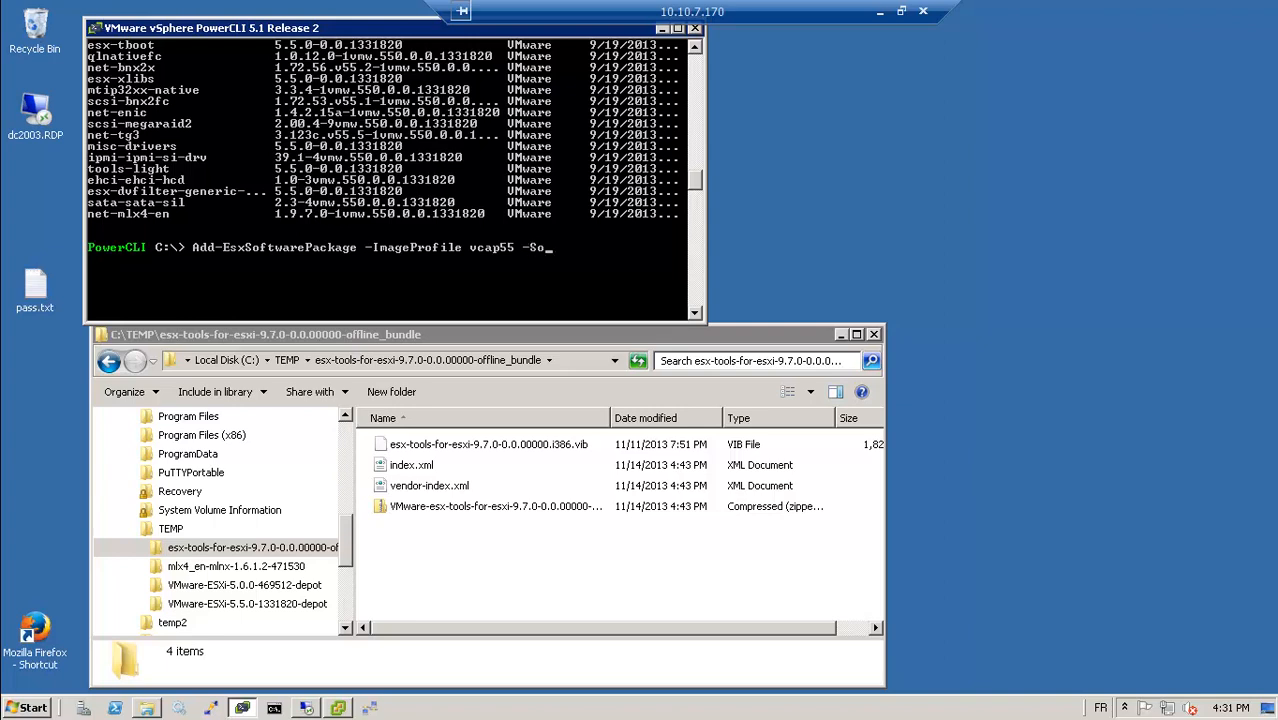
{"action": "type", "text": "-SoftwarePackage"}
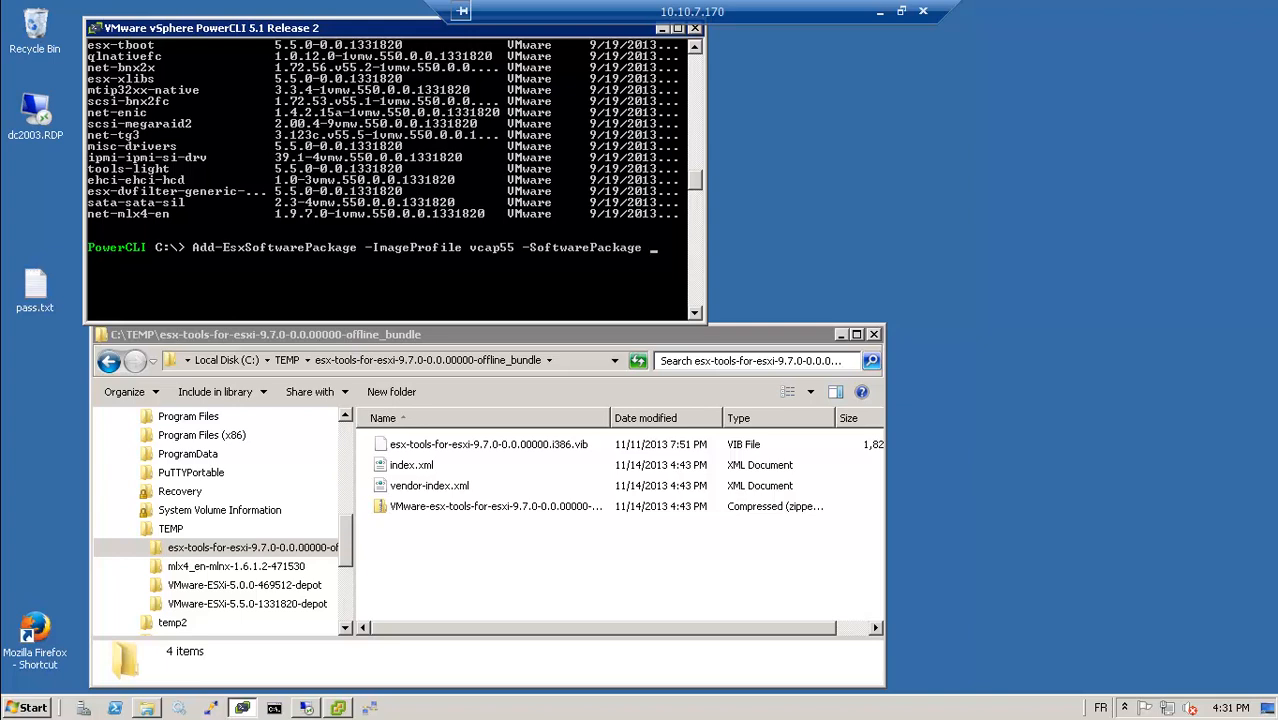
{"action": "mouse_move", "coordinate": [604, 256]}
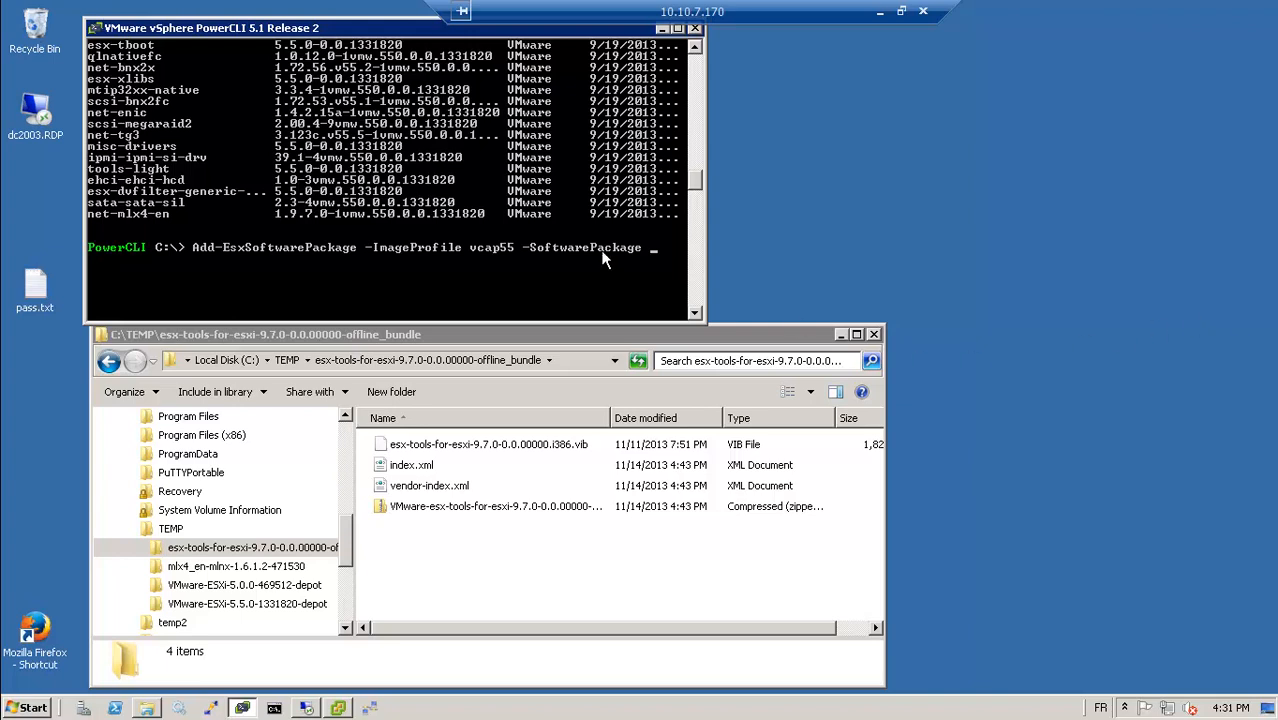
{"action": "type", "text": "esx-tools-for-esxi"}
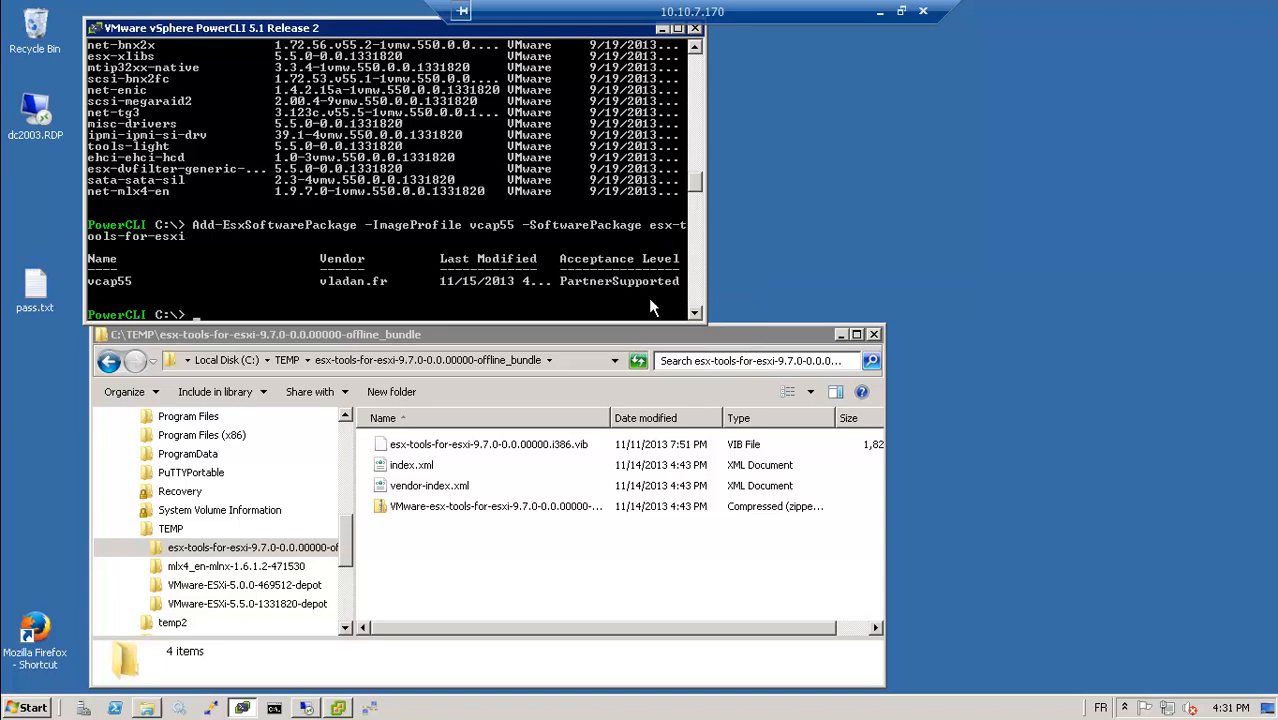
- Run Get-EsxImageProfile vcap55 | select -ExpandProperty viblist to show its packages
{"action": "type", "text": "Get-E"}
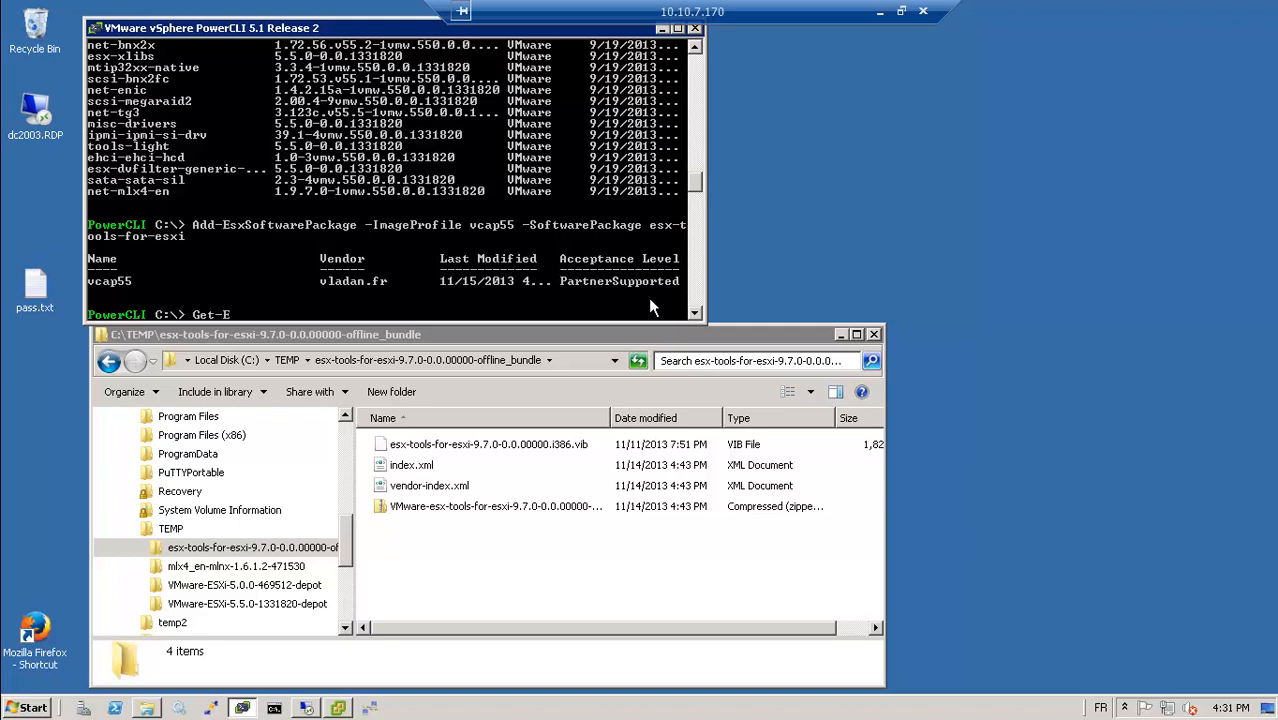
{"action": "type", "text": "SX"}
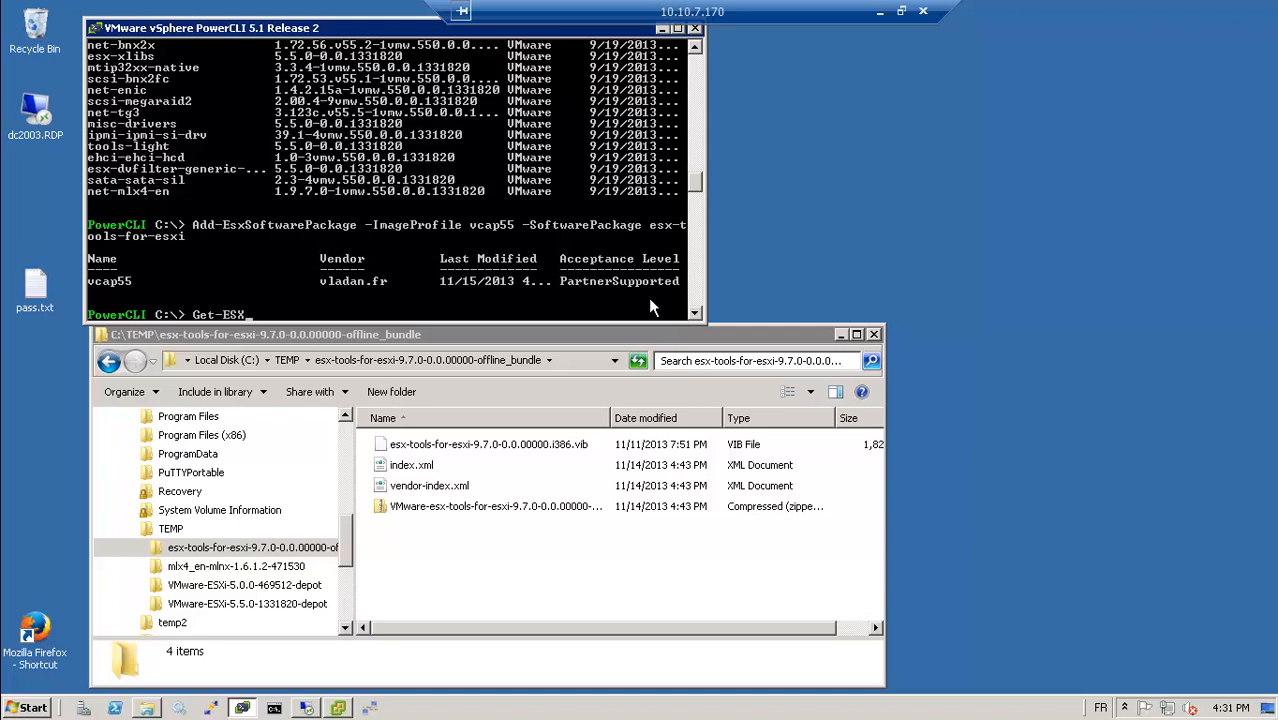
{"action": "type", "text": "ImageProfile"}
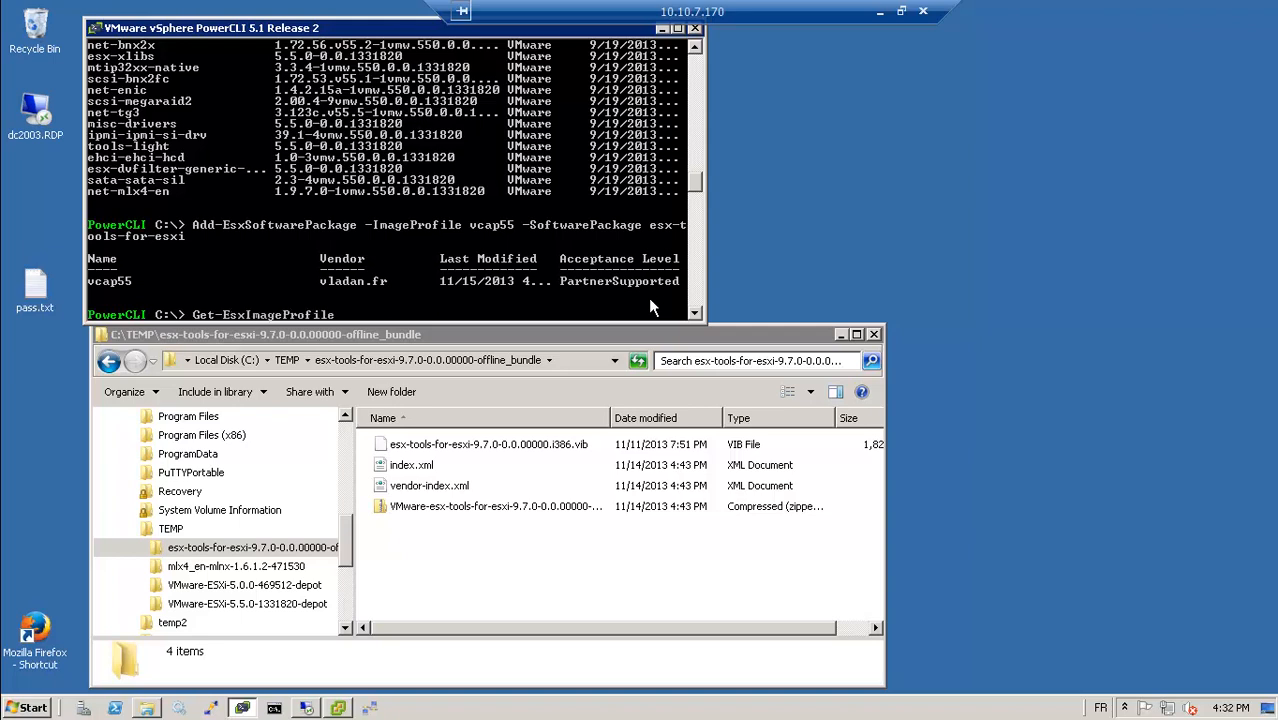
{"action": "type", "text": "vcap55"}
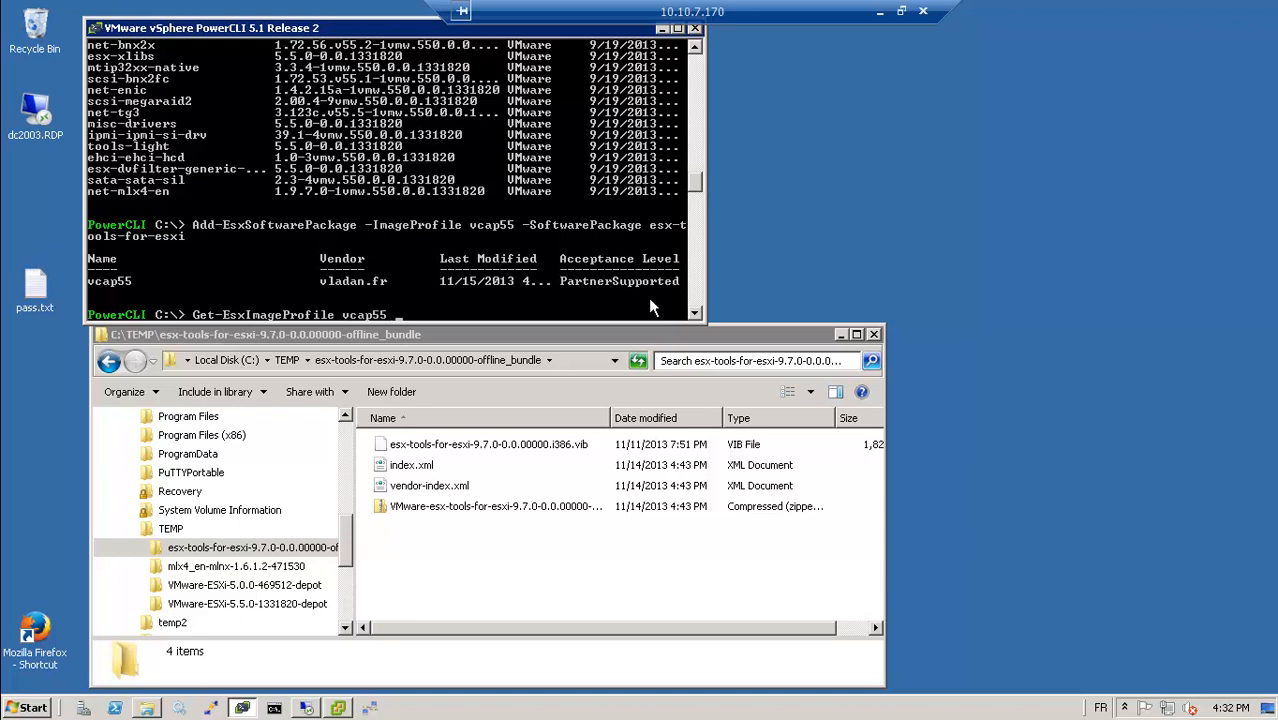
{"action": "type", "text": "|"}
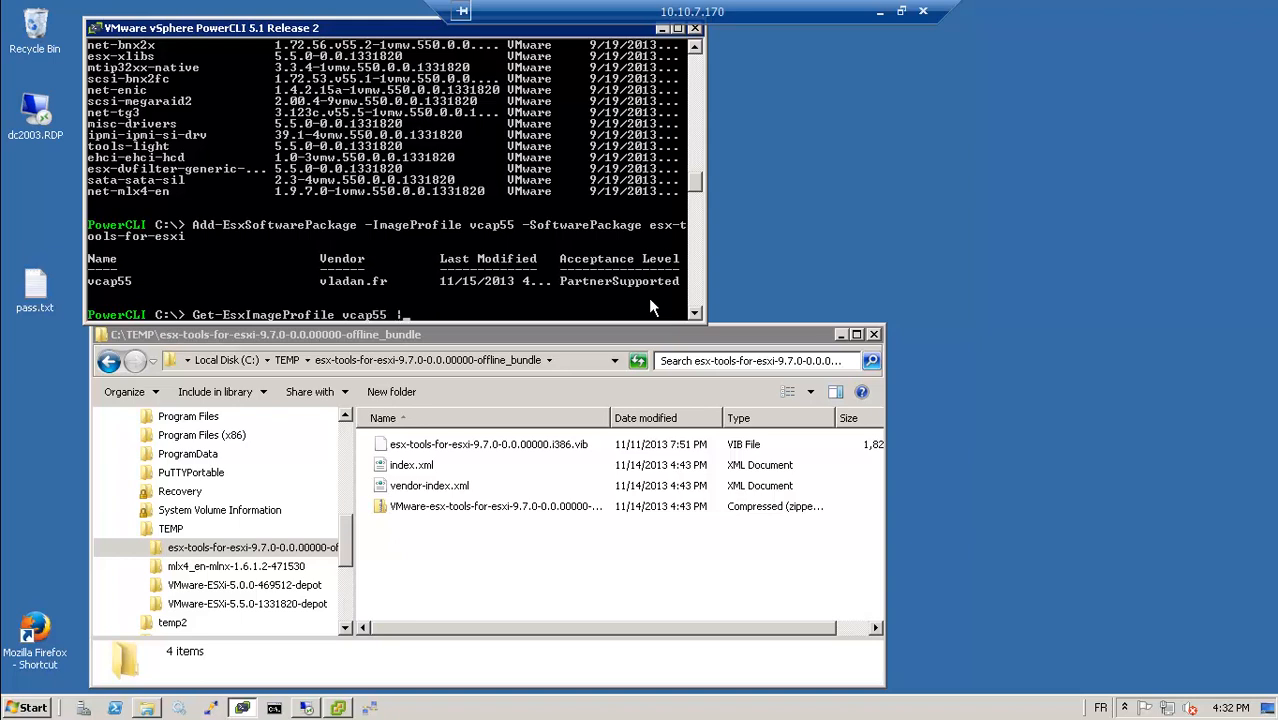
{"action": "type", "text": "| select vi"}
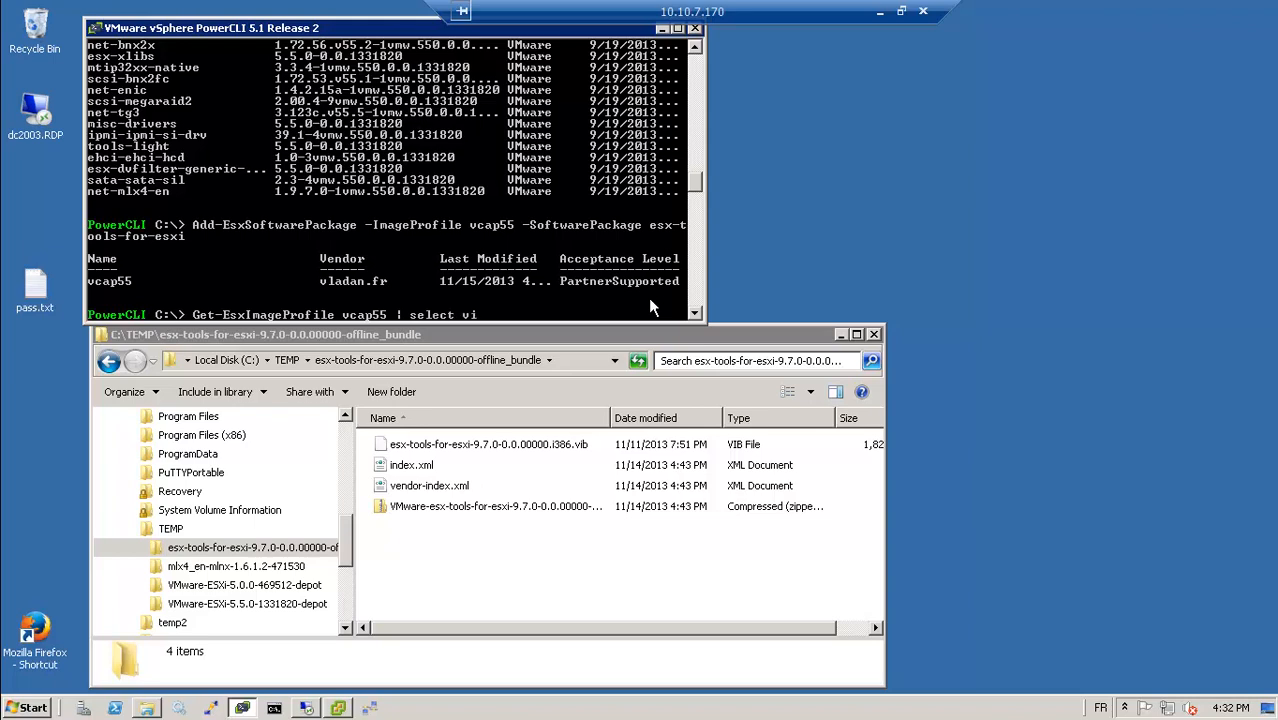
{"action": "key", "text": "BackSpace"}
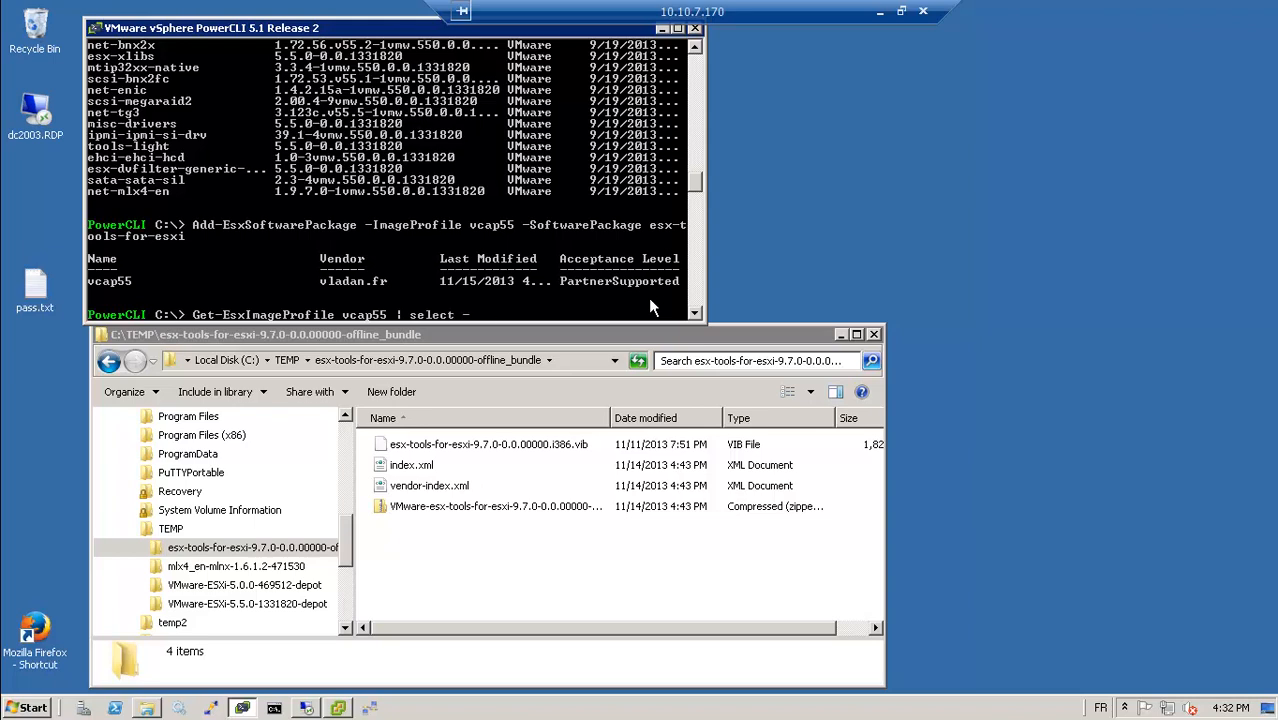
{"action": "type", "text": "ExpandProperty"}
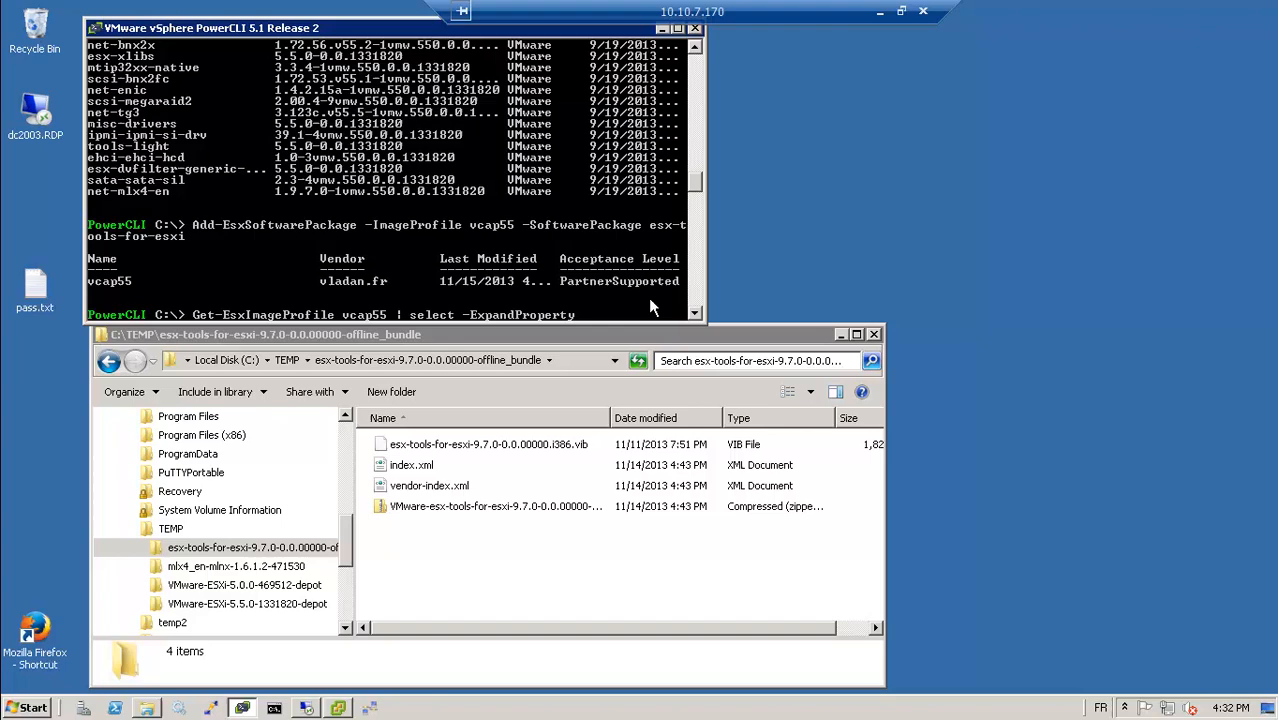
{"action": "type", "text": "viblist"}
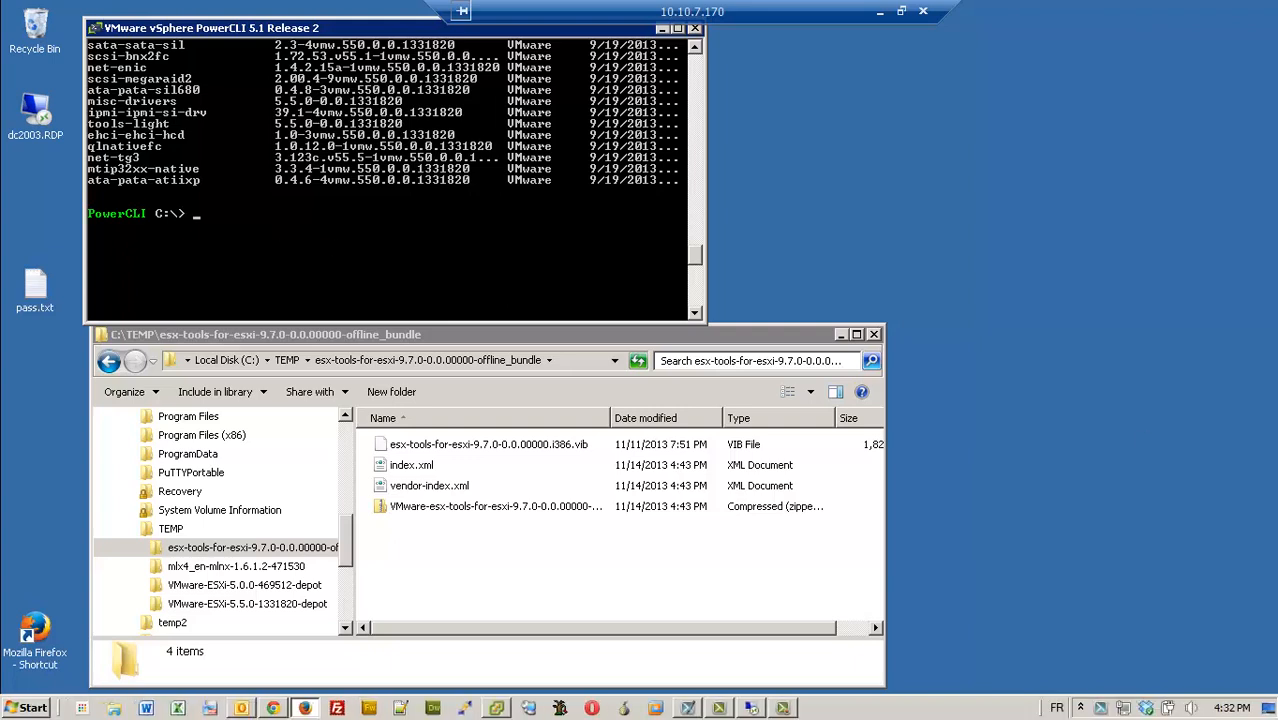
{"action": "mouse_move", "coordinate": [308, 308]}
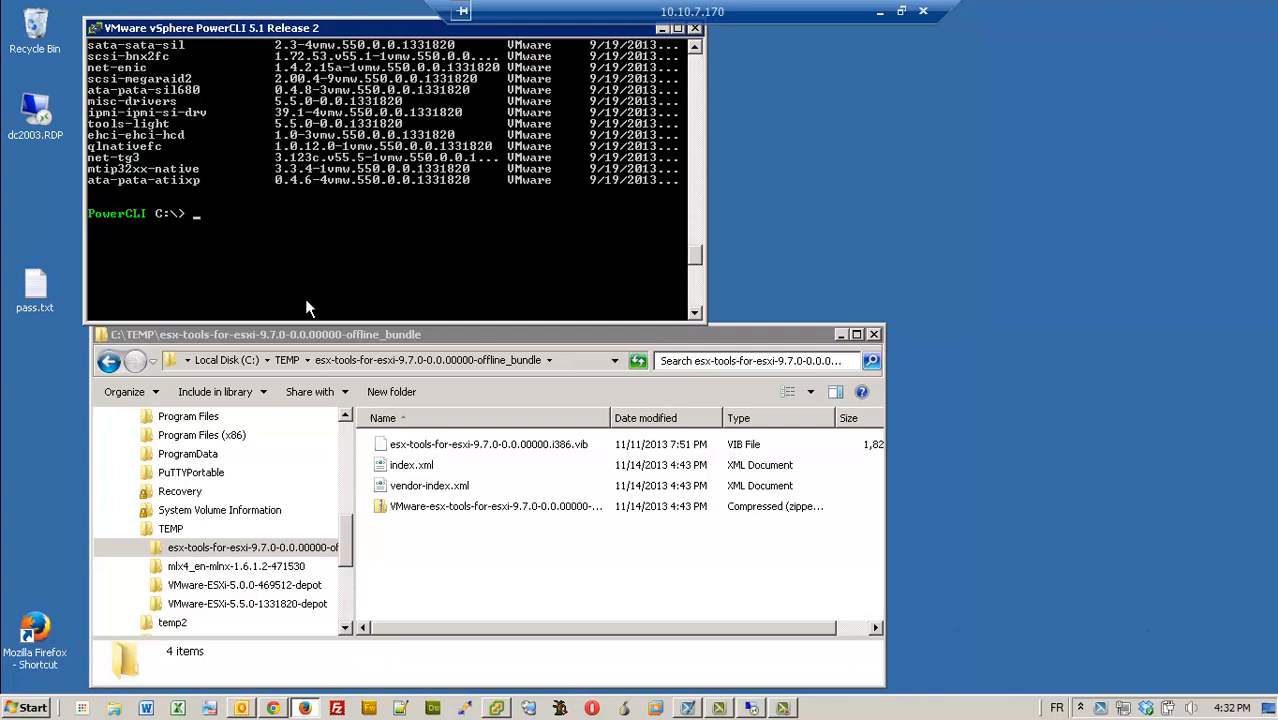
- Run Export-EsxImageProfile -ImageProfile vcap55 -ExportToIso c:\vcap55.iso, hitting the trusted-signer error
{"action": "type", "text": "Epx"}
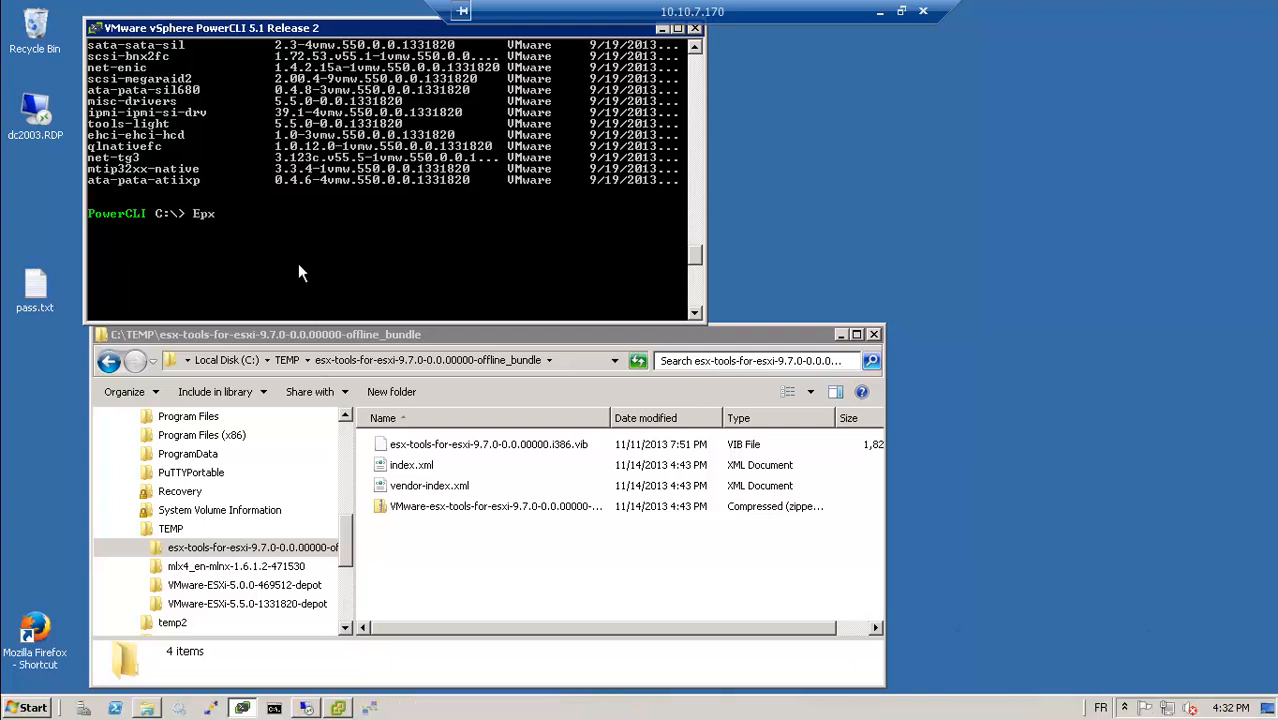
{"action": "type", "text": "xport"}
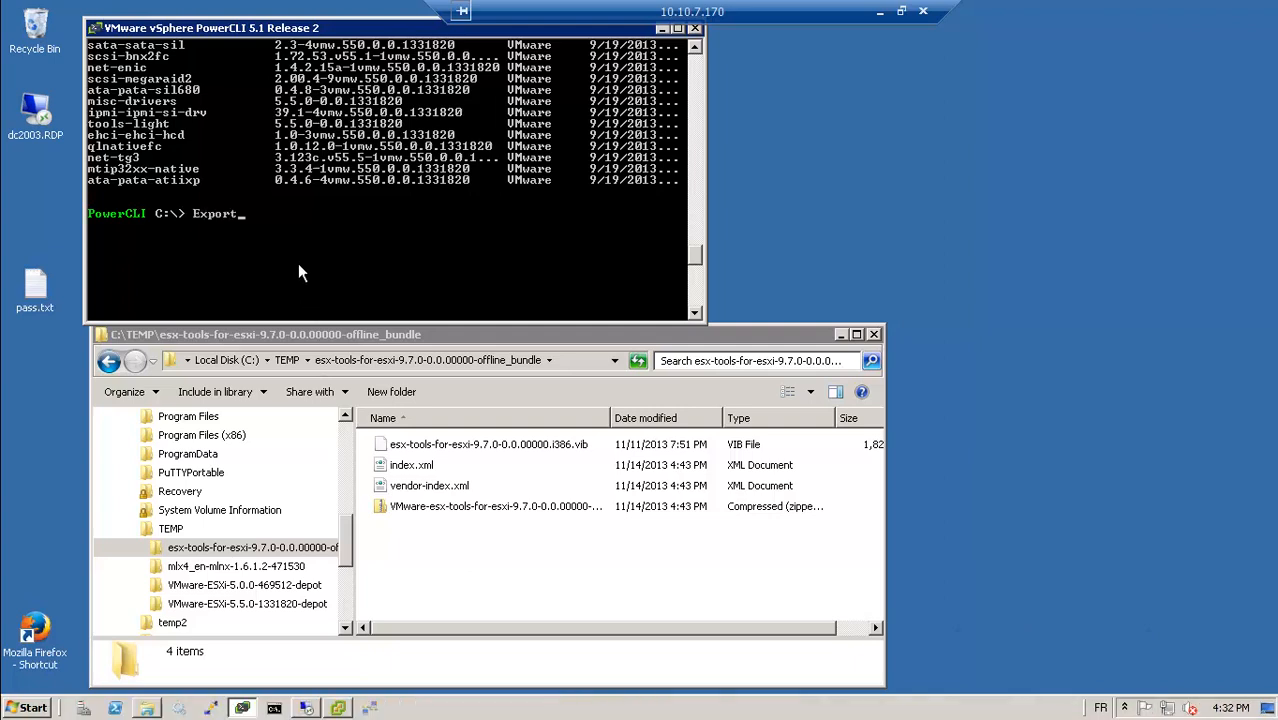
{"action": "type", "text": "-ESX"}
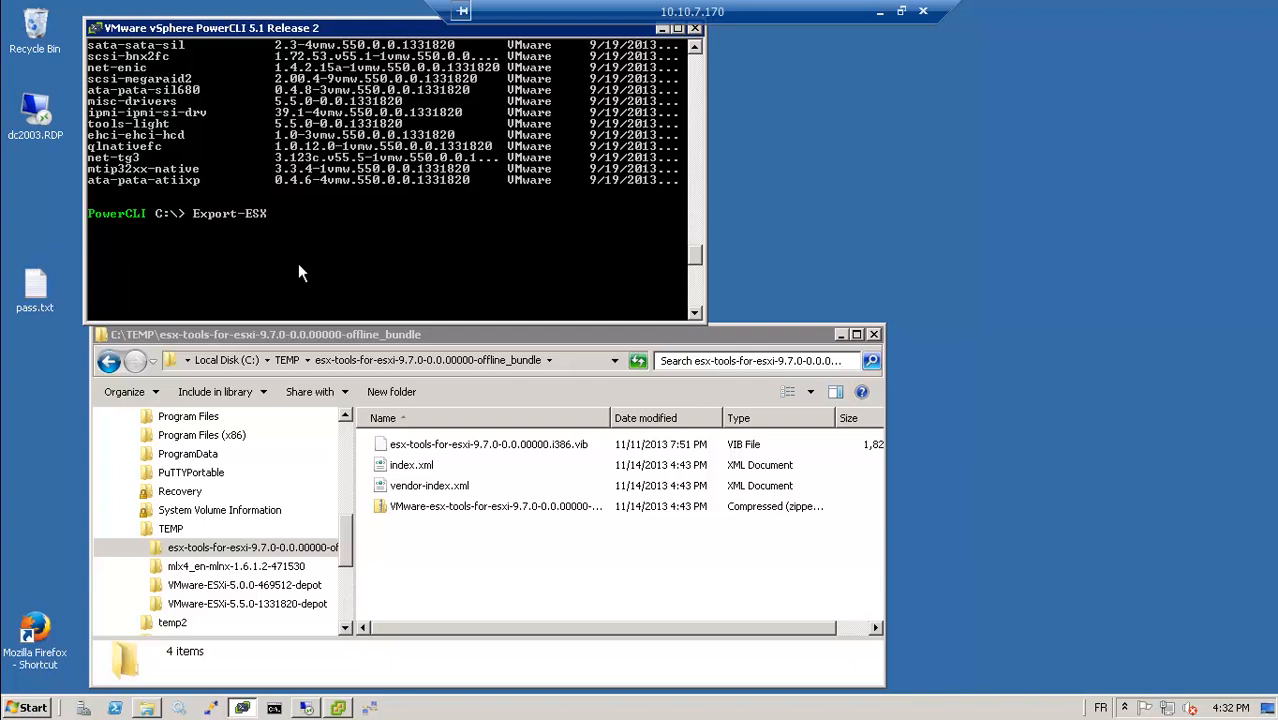
{"action": "type", "text": "ImageProfile"}
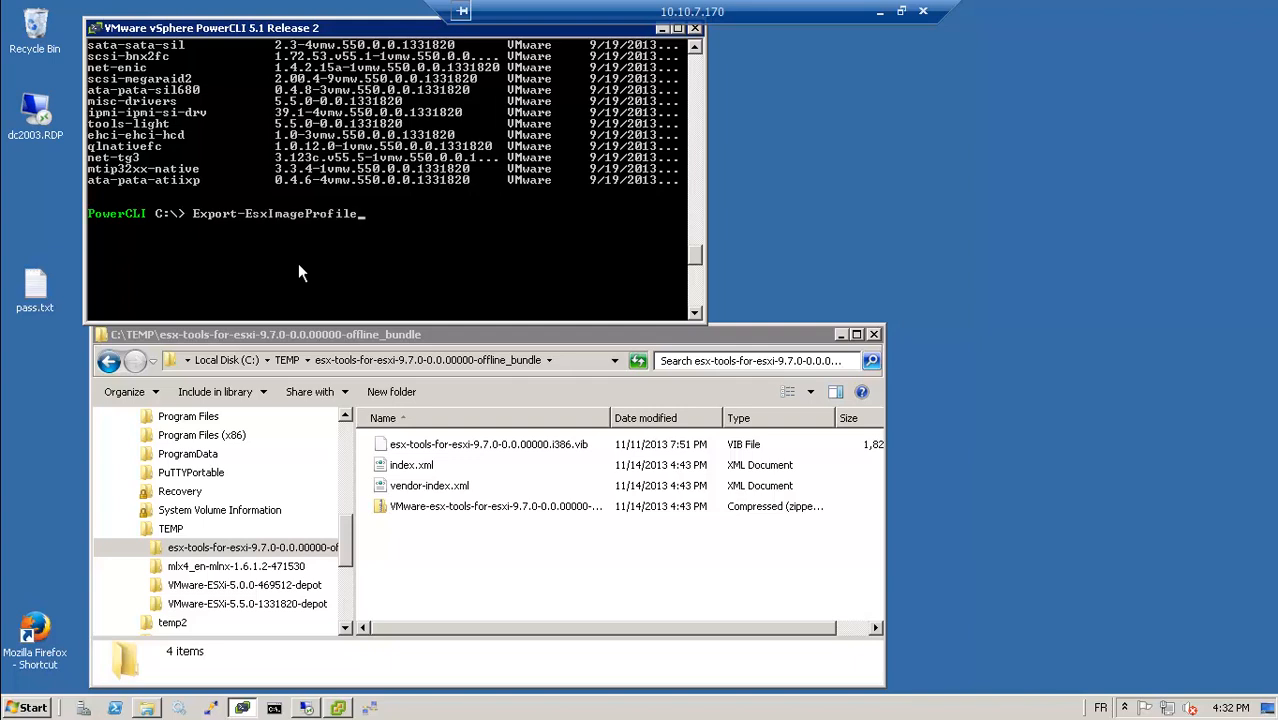
{"action": "type", "text": "-ImageProfile"}
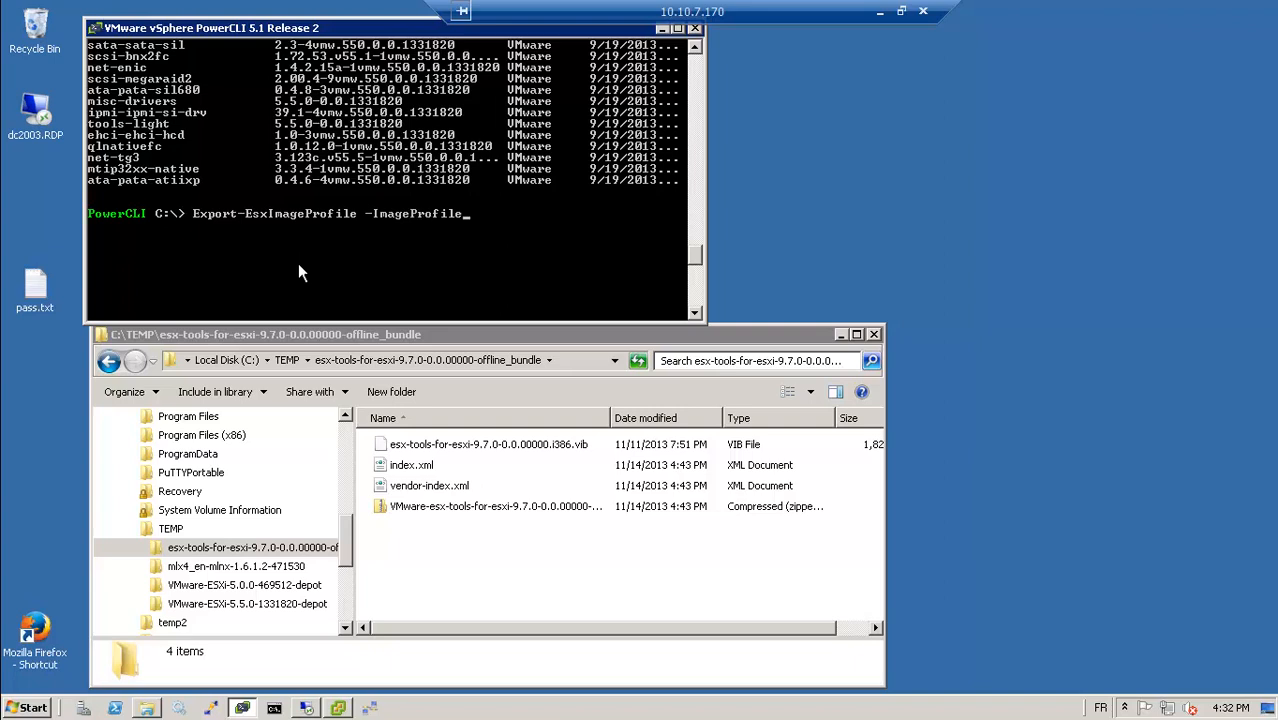
{"action": "type", "text": "vcap55"}
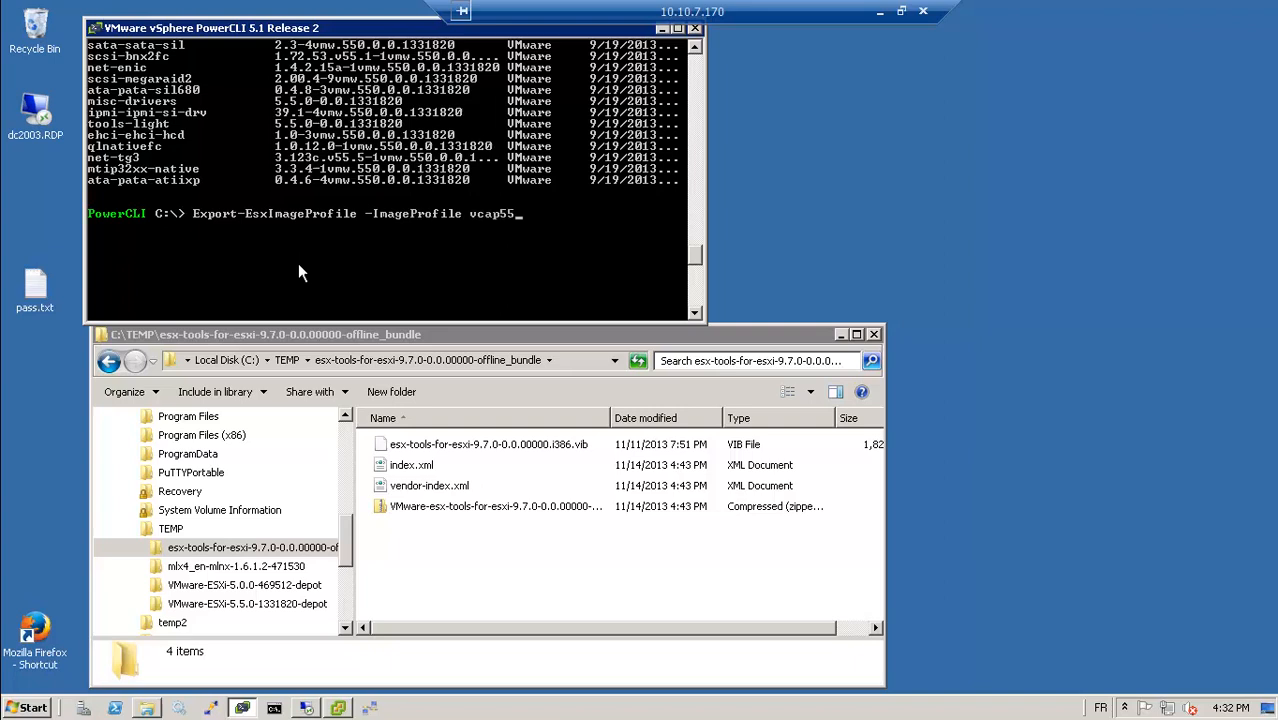
{"action": "type", "text": "-ExportToIso"}
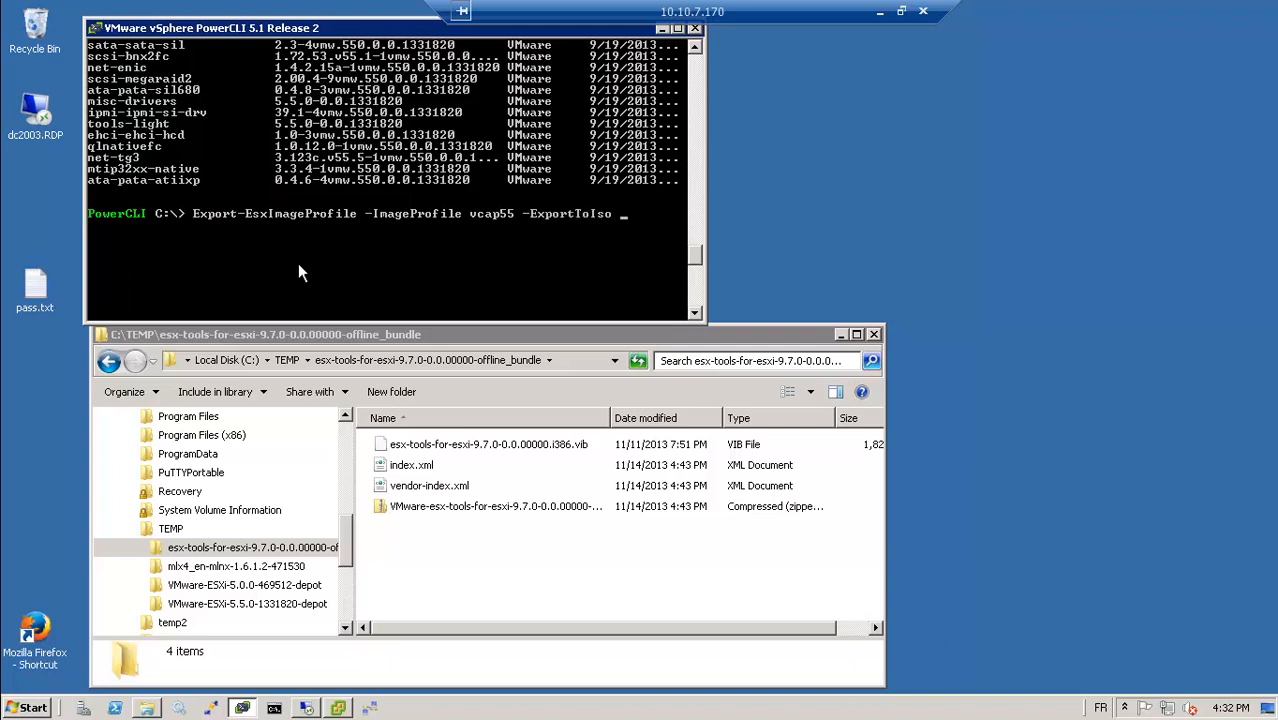
{"action": "type", "text": "c:\\"}
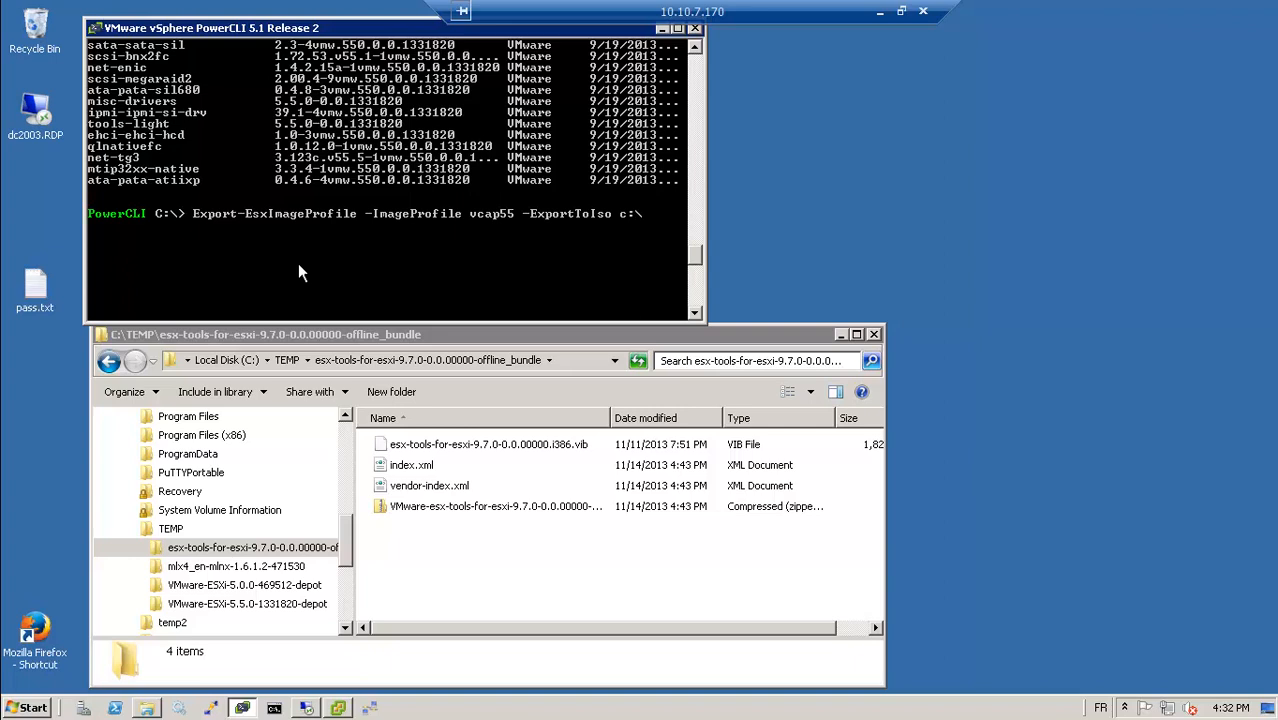
{"action": "type", "text": "vcap55.iso"}
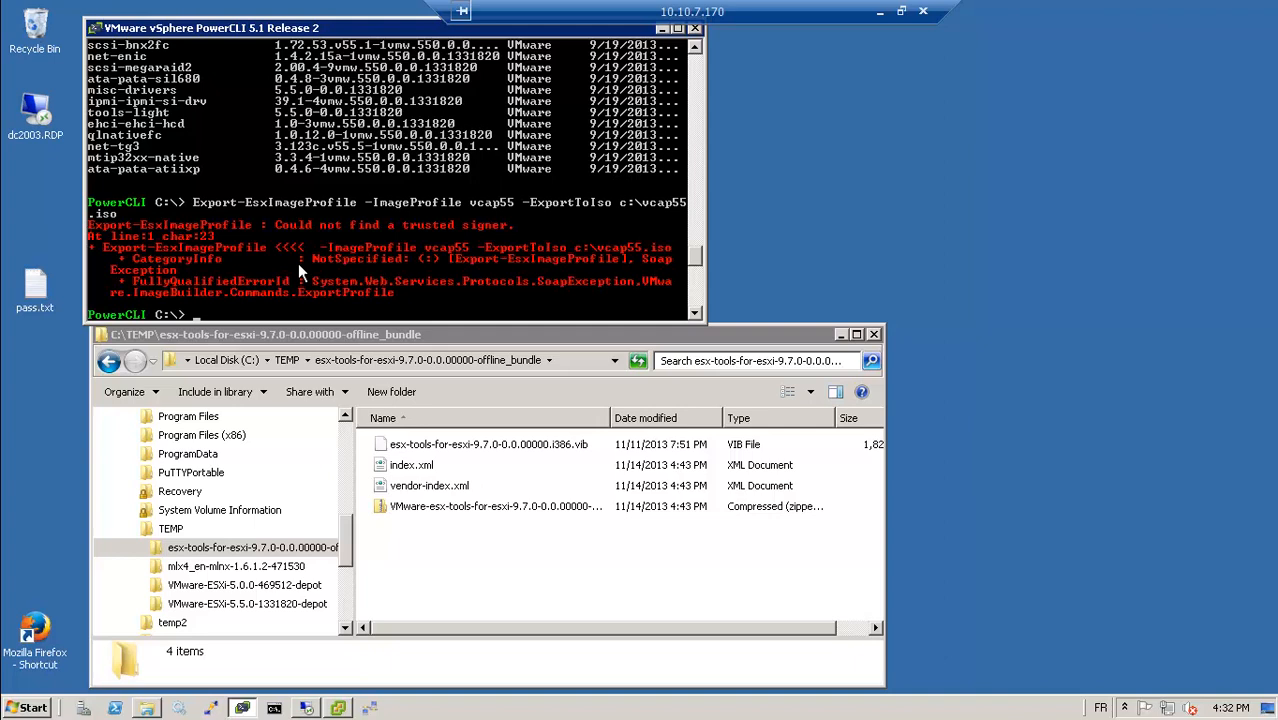
{"action": "mouse_move", "coordinate": [400, 236]}
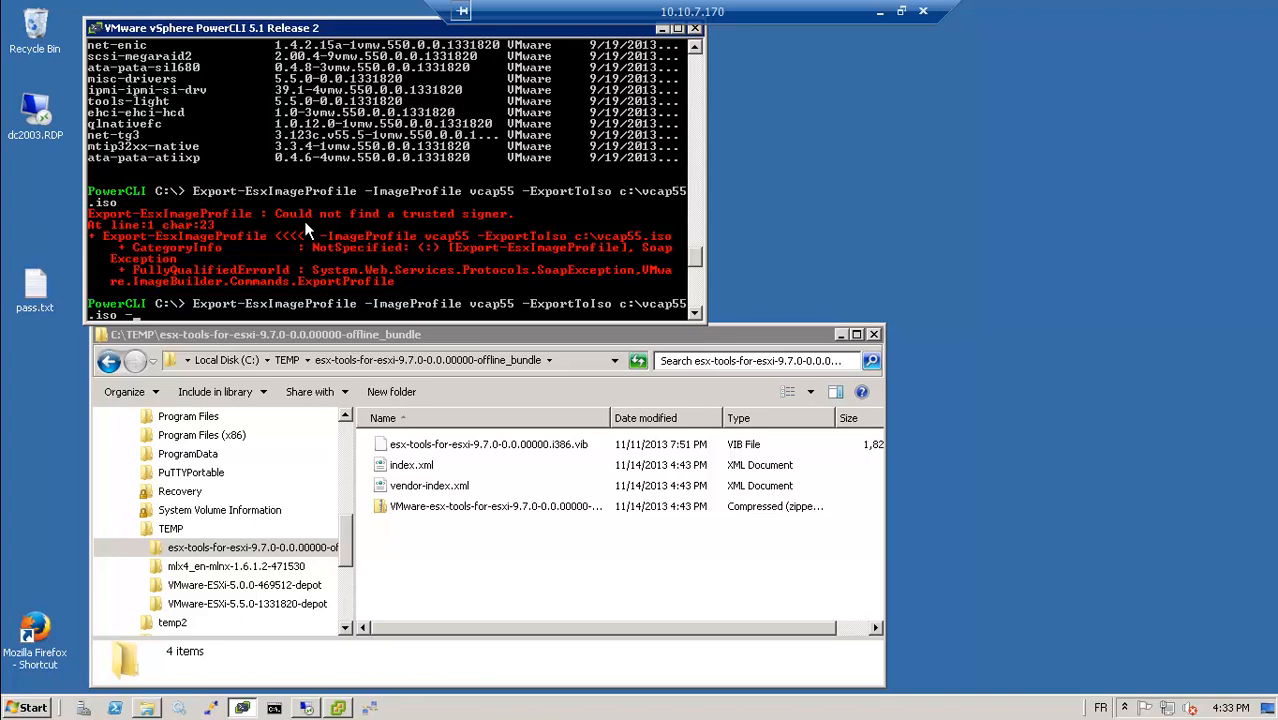
- Rerun the vcap55.iso export with -NoSignatureCheck appended
{"action": "type", "text": "NoSignatureCheck"}
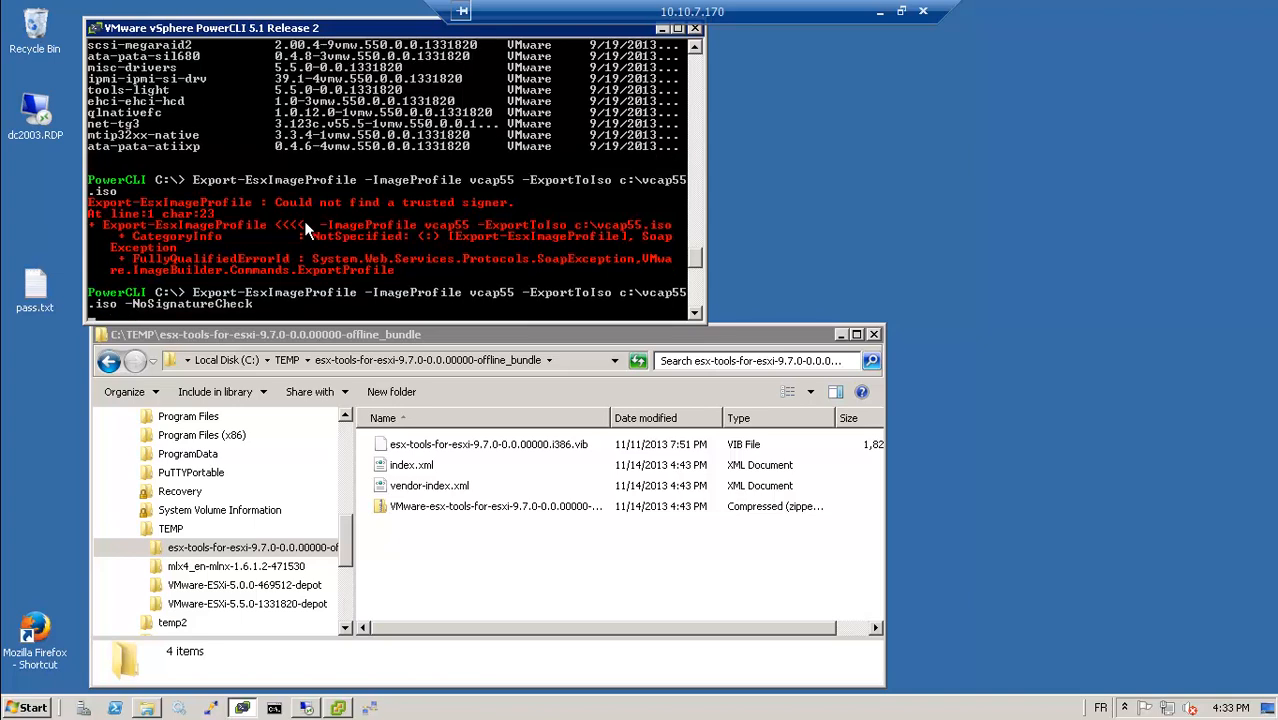
{"action": "mouse_move", "coordinate": [318, 348]}
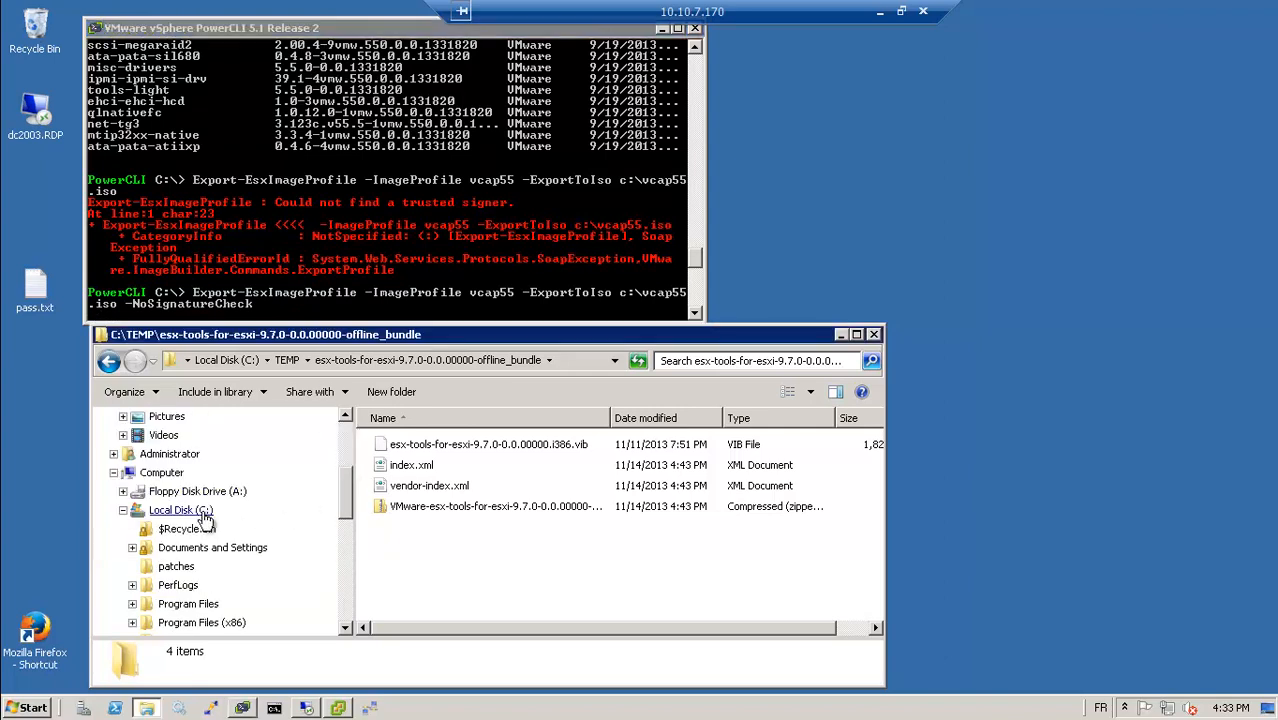
- Mount C:\vcap55.iso via its context menu so its contents appear as the VCAP55 drive
{"action": "left_click", "coordinate": [180, 510]}
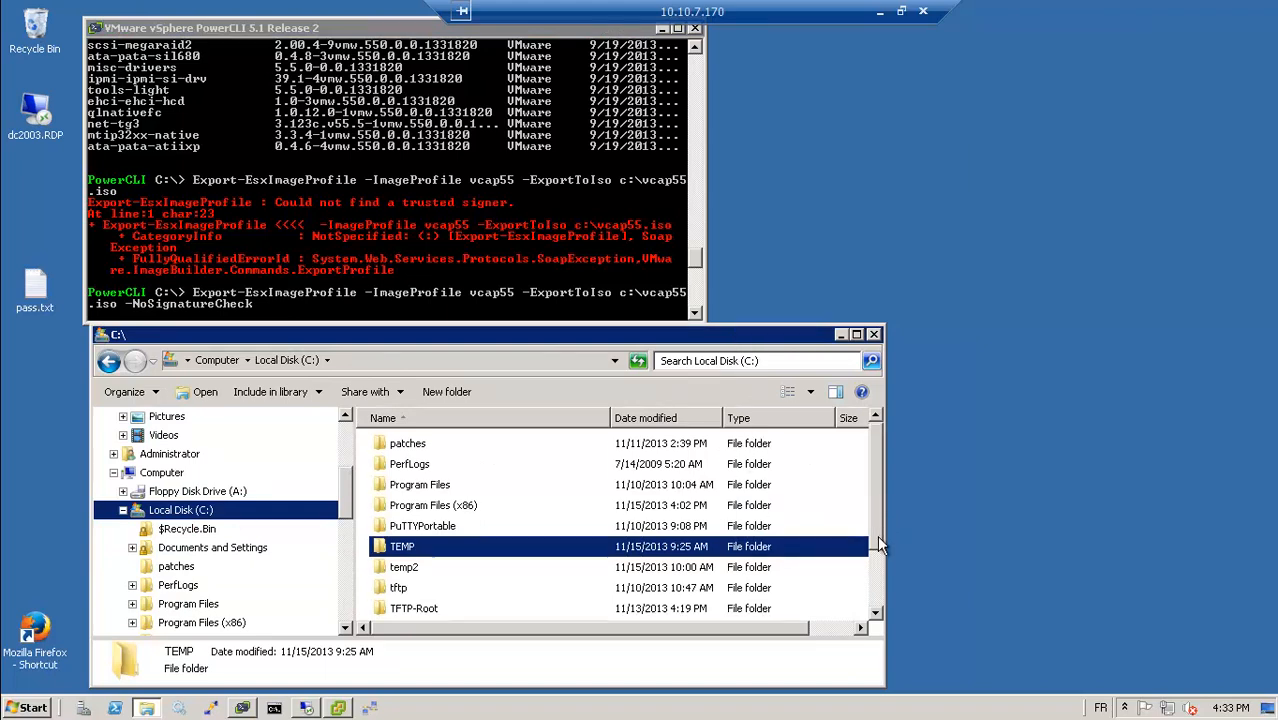
{"action": "scroll", "scroll_direction": "down", "scroll_amount": 3}
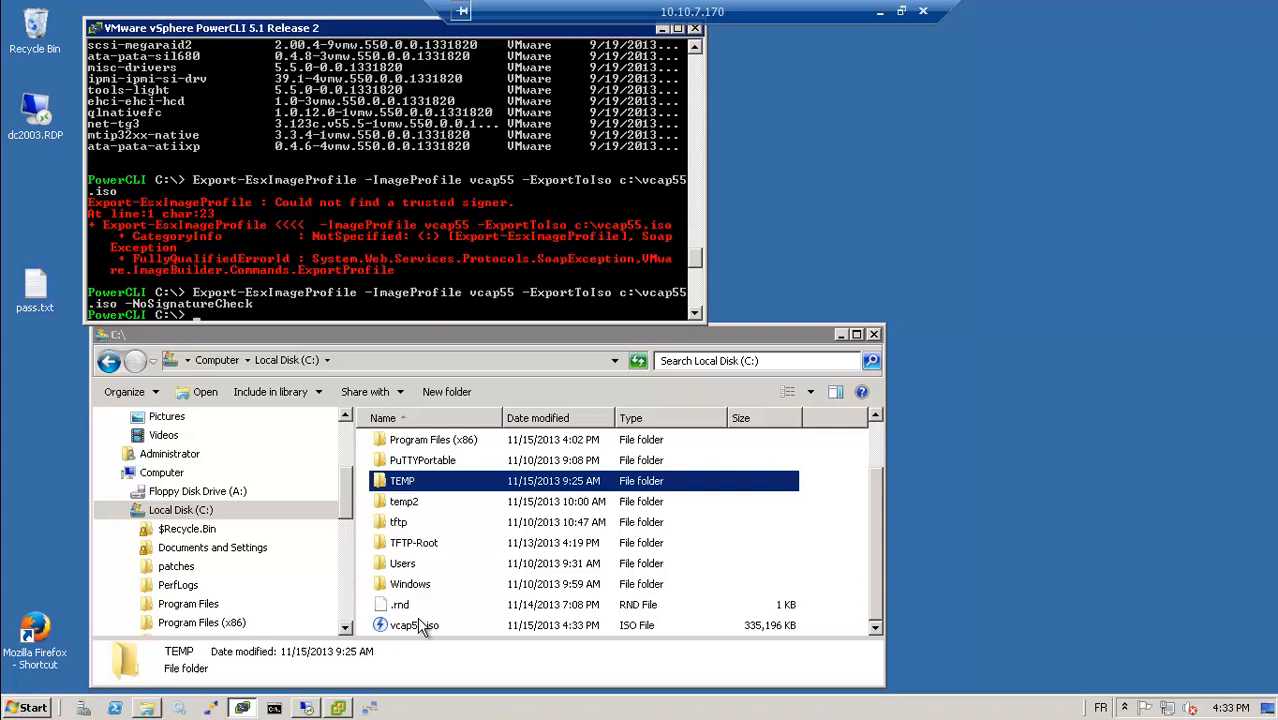
{"action": "right_click", "coordinate": [414, 624]}
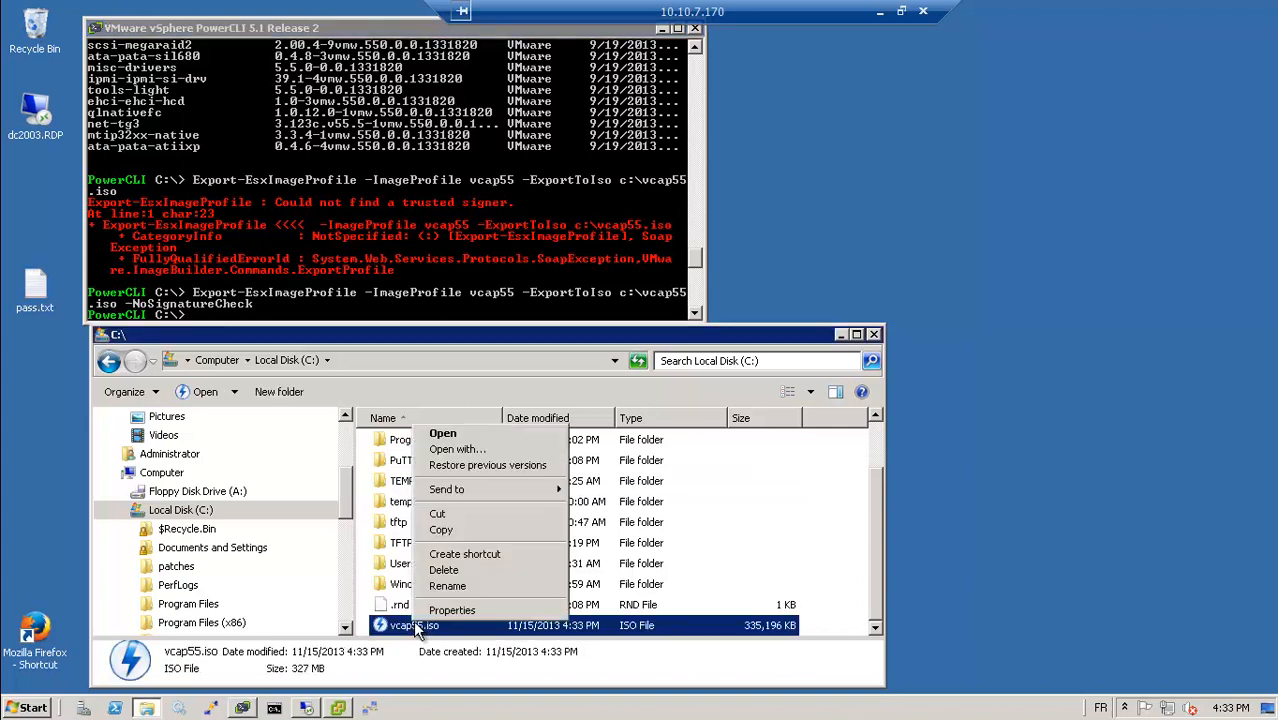
{"action": "left_click", "coordinate": [450, 444]}
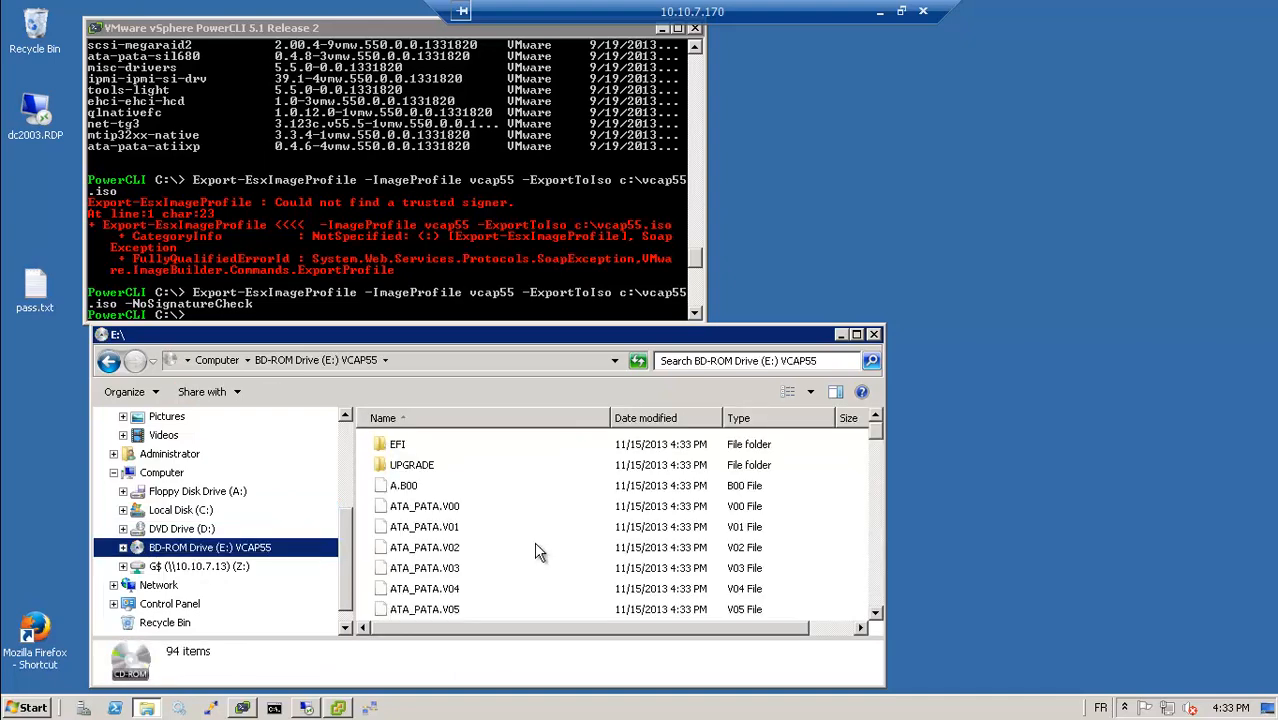
{"action": "left_click", "coordinate": [424, 548]}
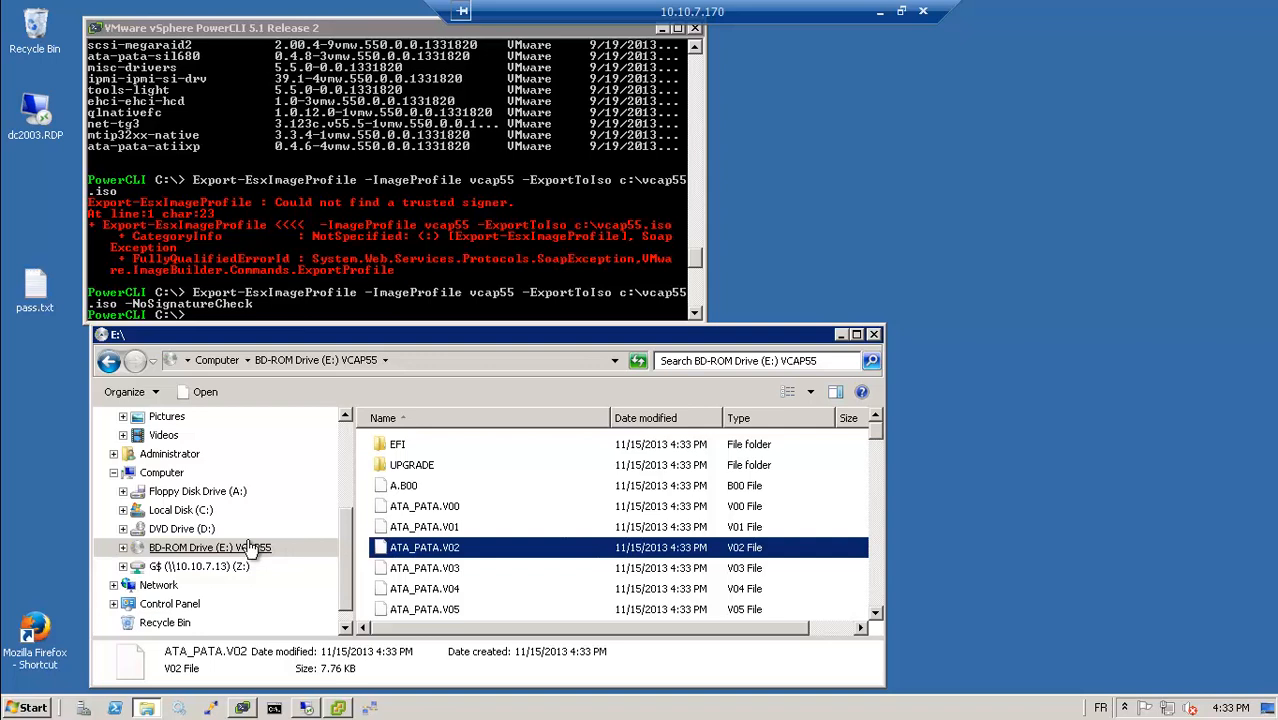
{"action": "right_click", "coordinate": [200, 548]}
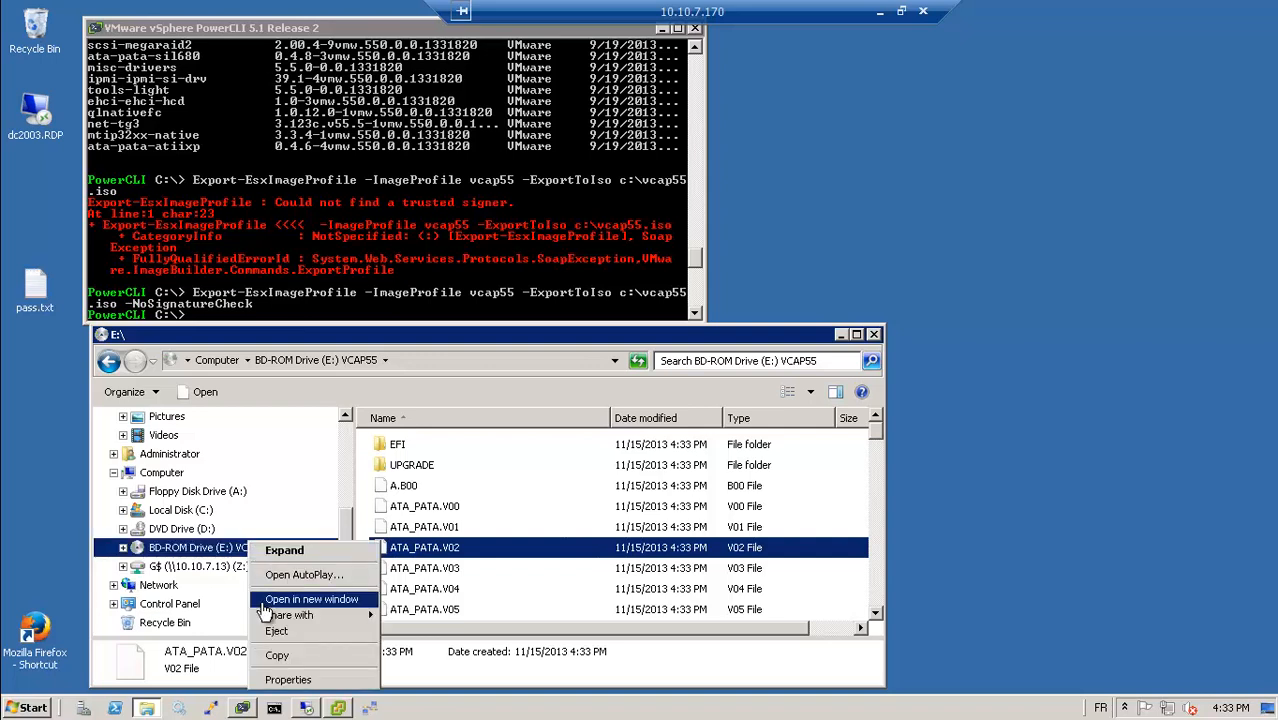